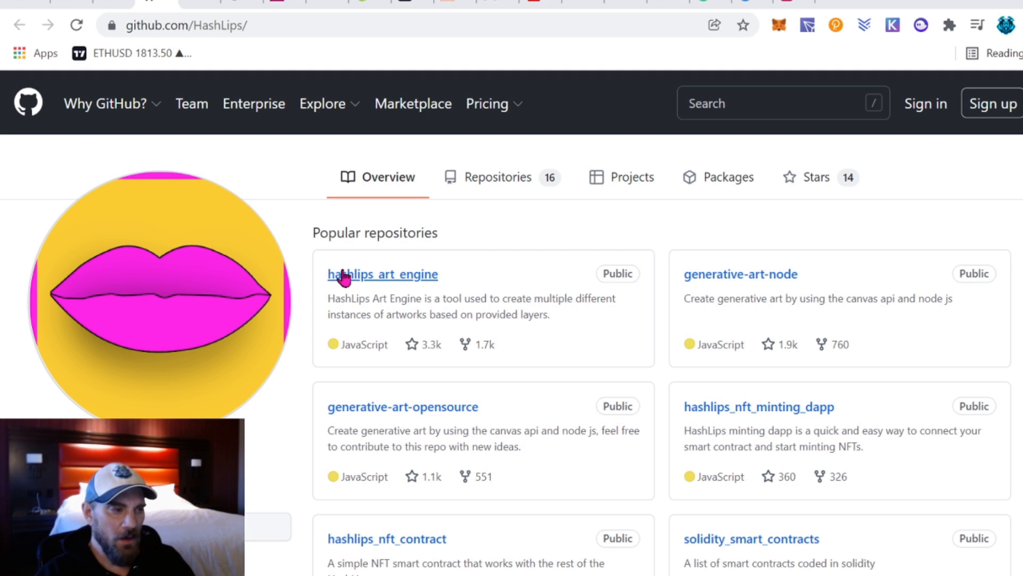
mouse_move(409, 281)
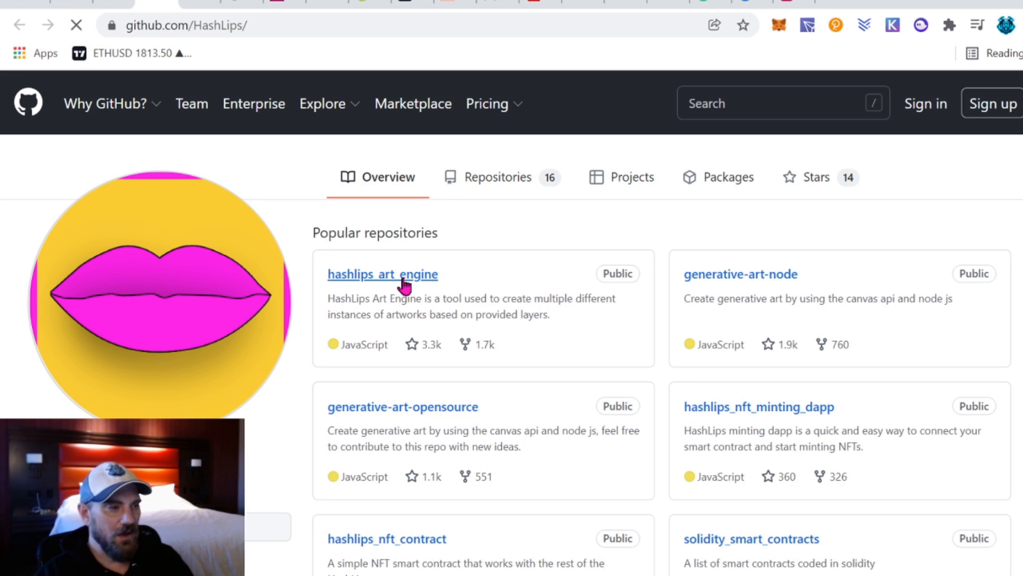
Step: Browse the hashlips_art_engine repository README and reveal its clone and Download ZIP options
left_click(395, 274)
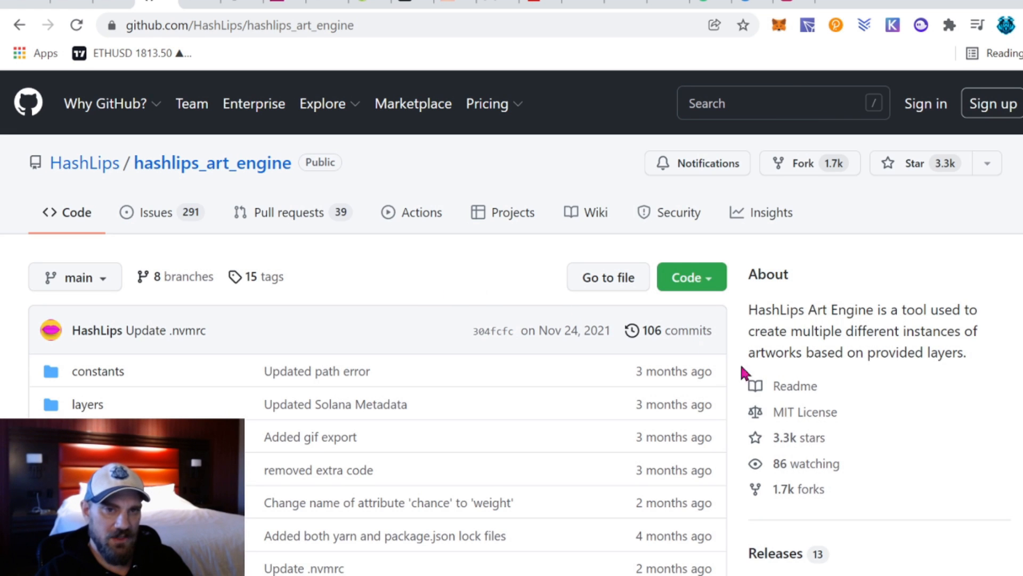
scroll("down", 3)
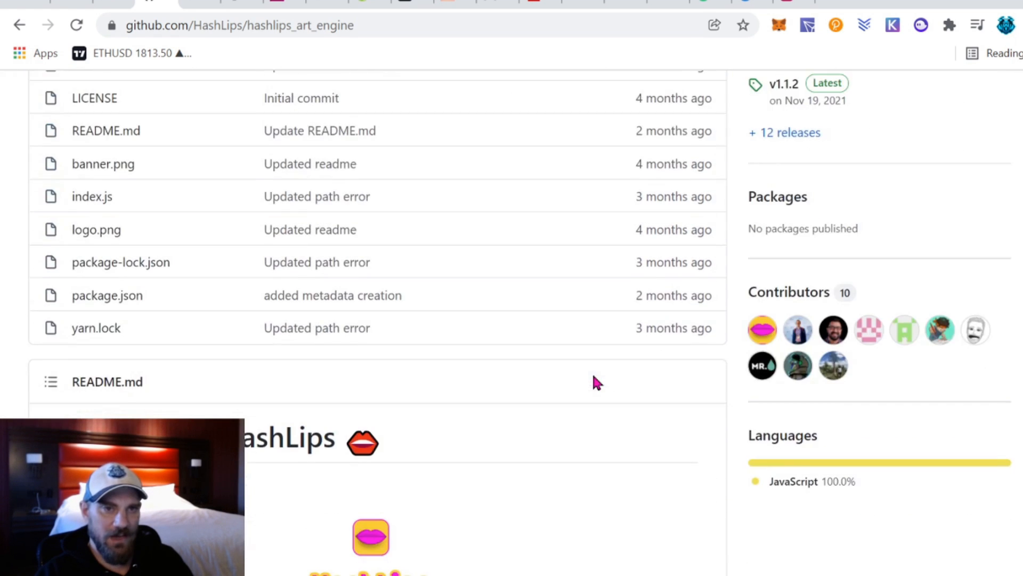
scroll("up", 3)
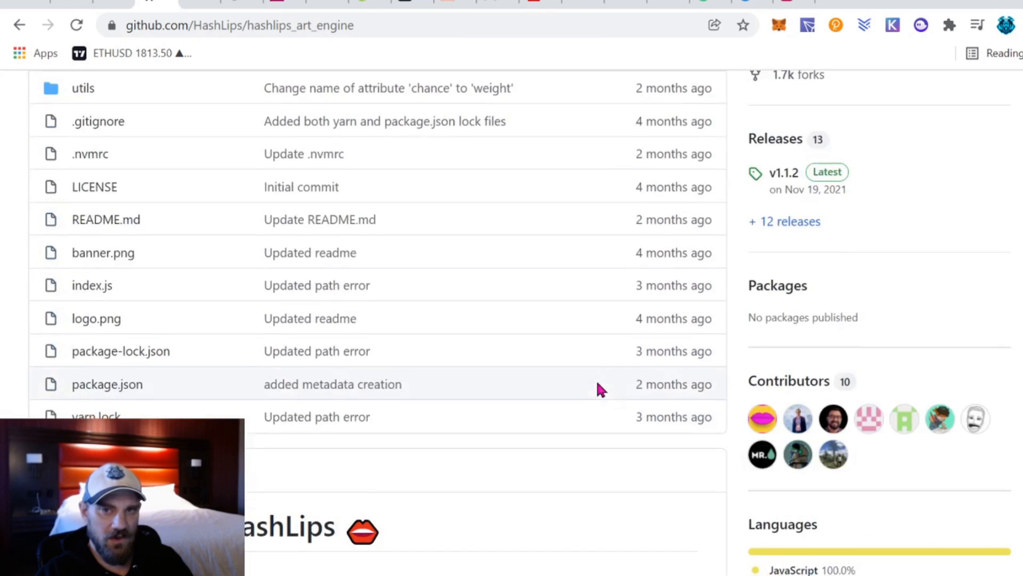
scroll("down", 3)
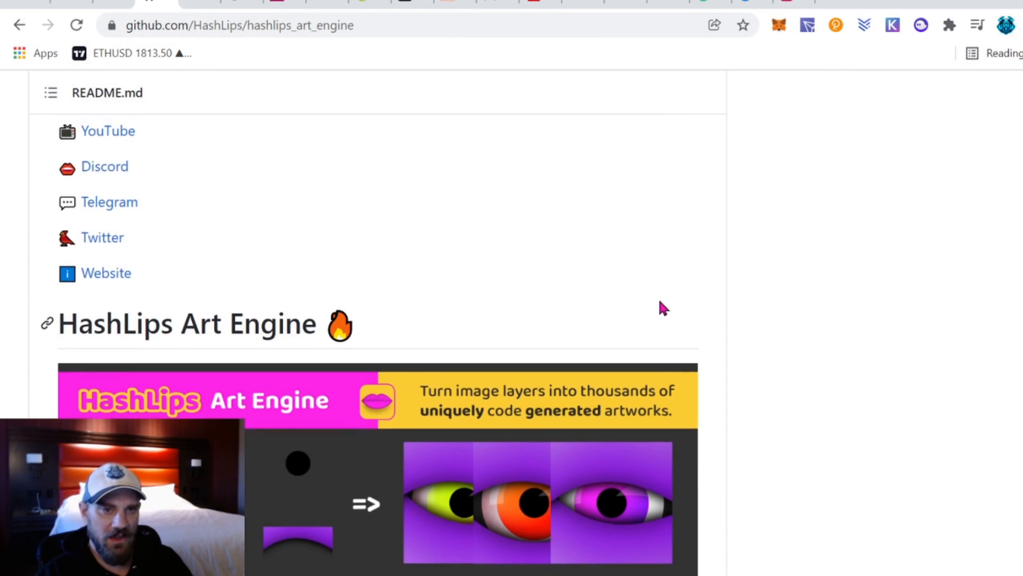
scroll("up", 3)
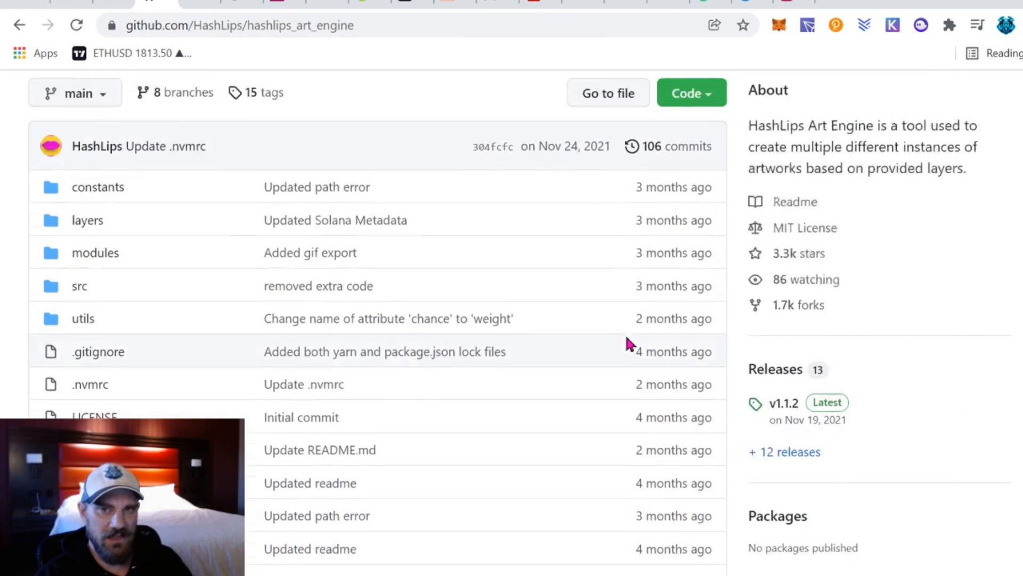
scroll("up", 3)
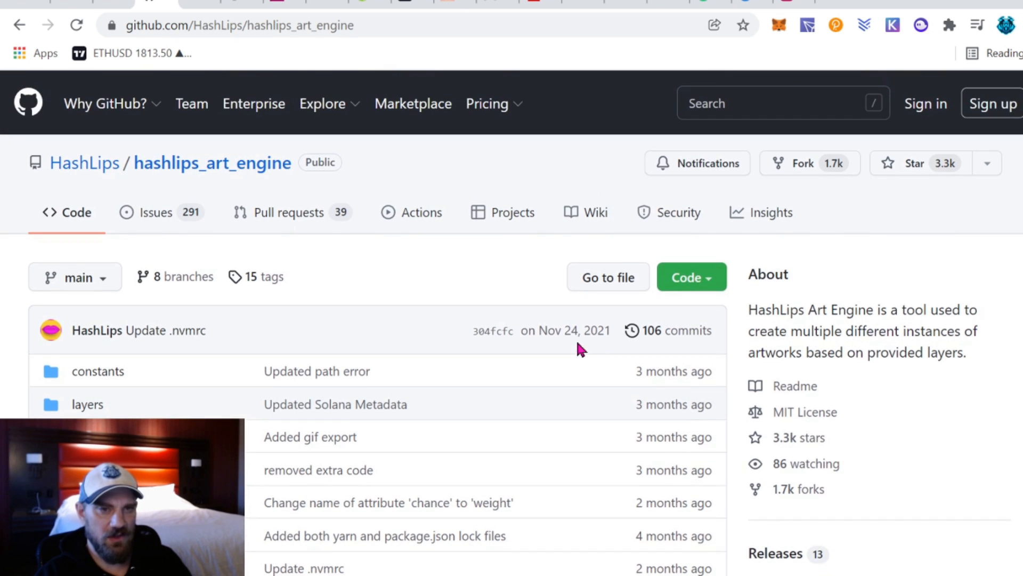
left_click(692, 278)
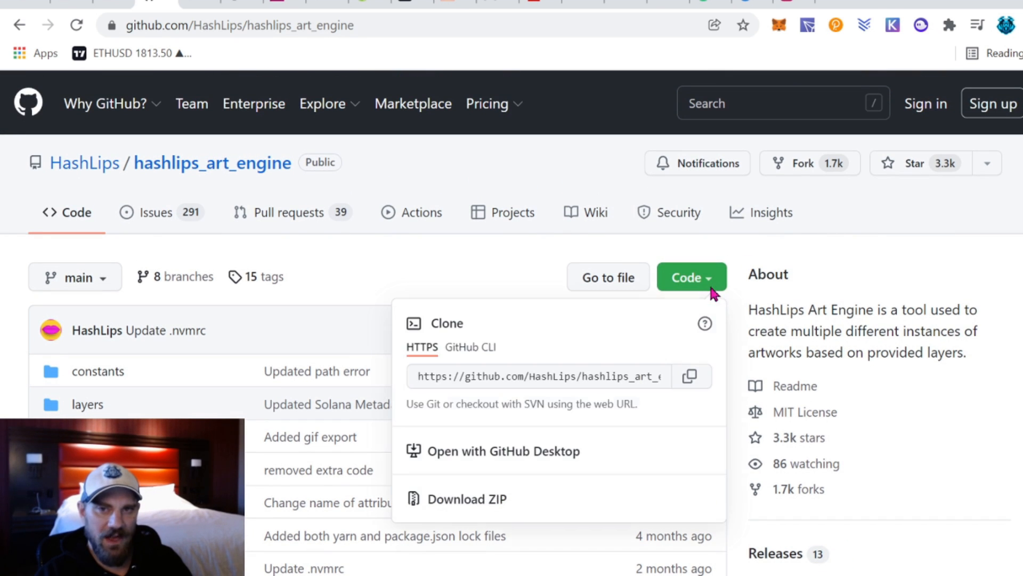
mouse_move(522, 542)
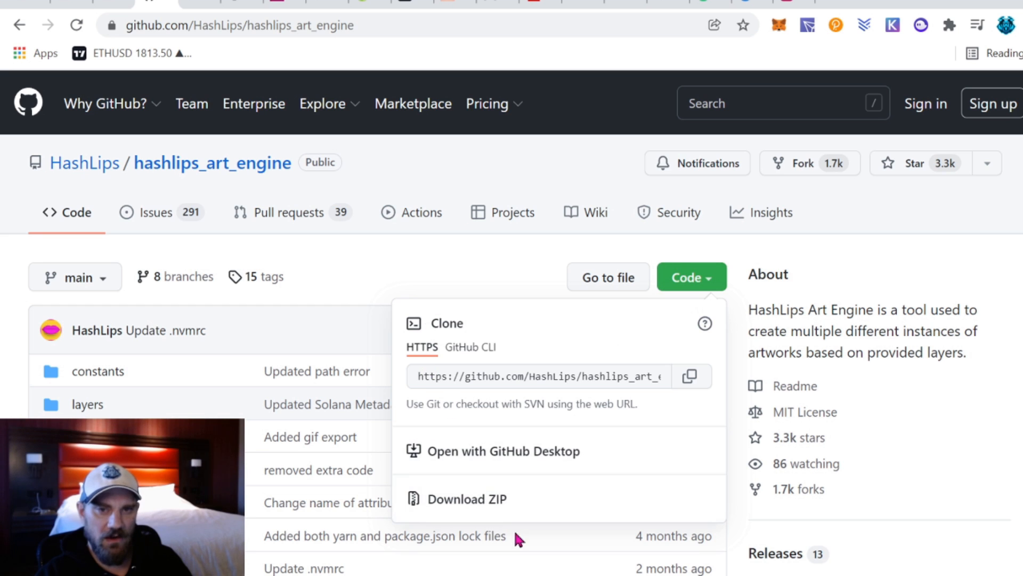
mouse_move(352, 275)
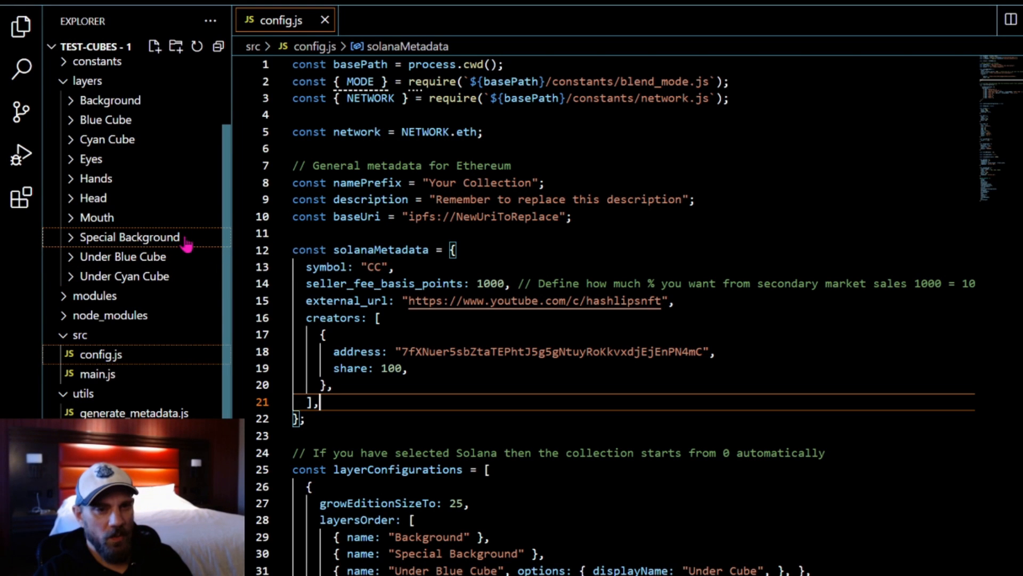
mouse_move(184, 242)
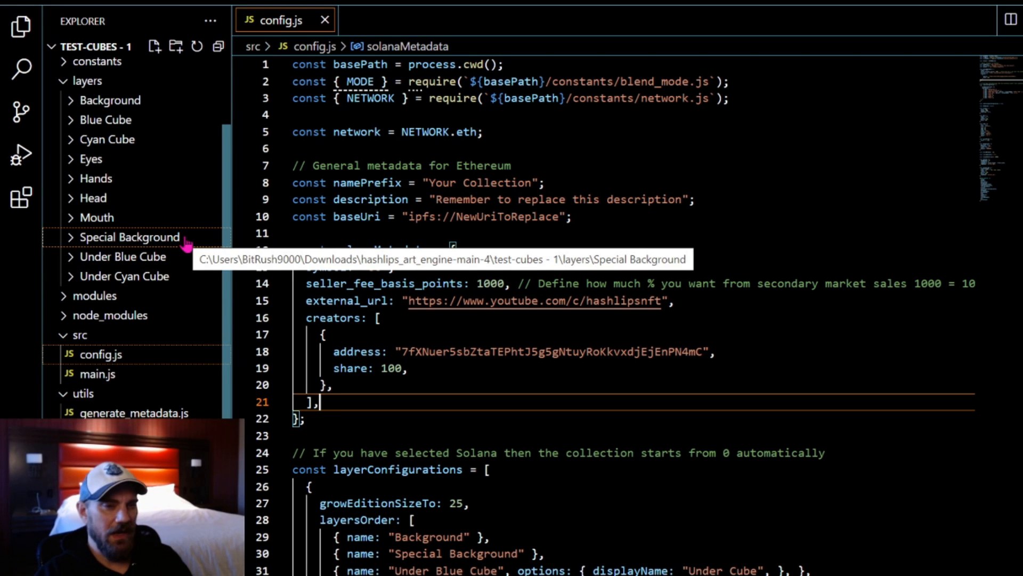
mouse_move(201, 249)
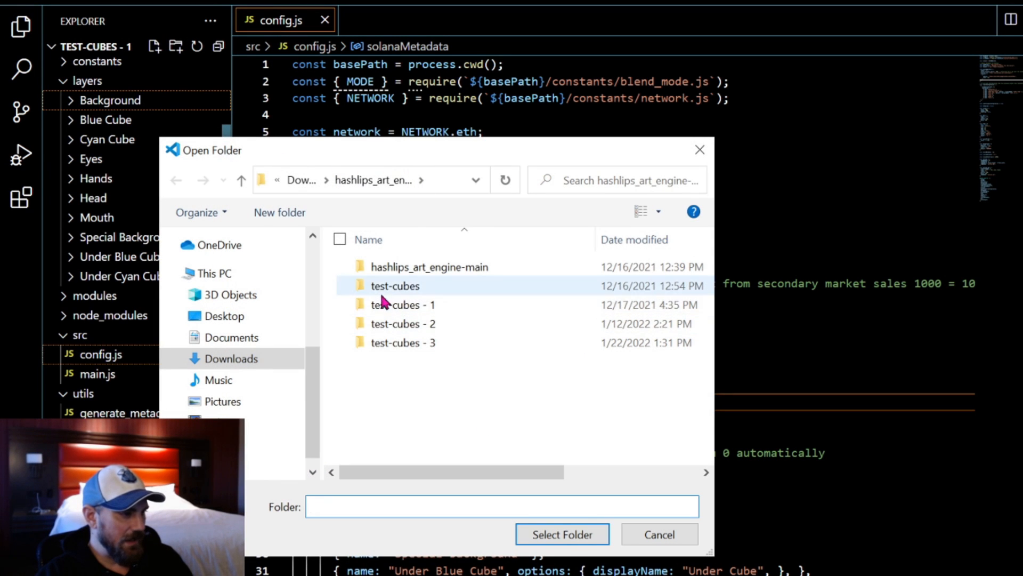
mouse_move(411, 315)
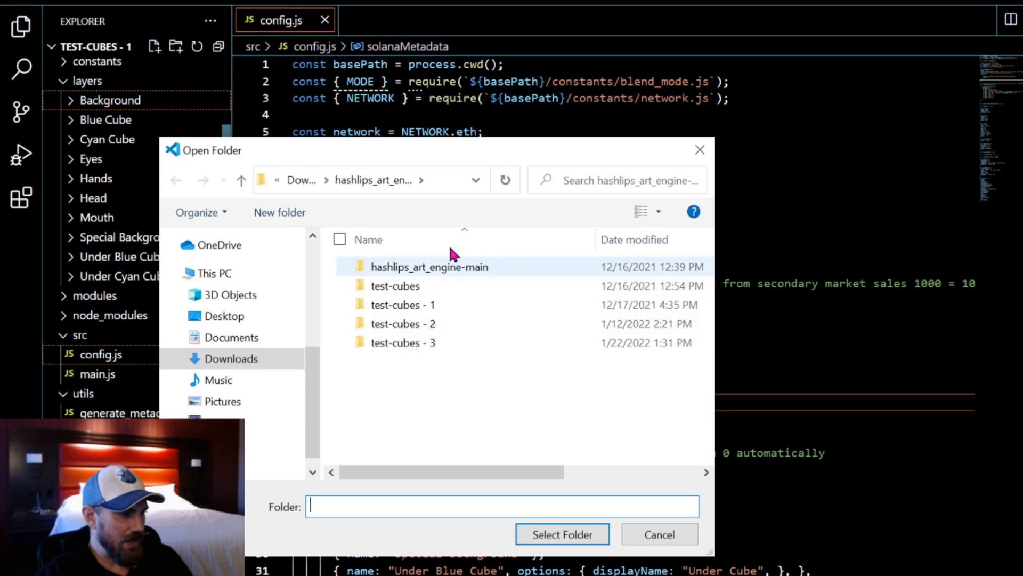
mouse_move(428, 271)
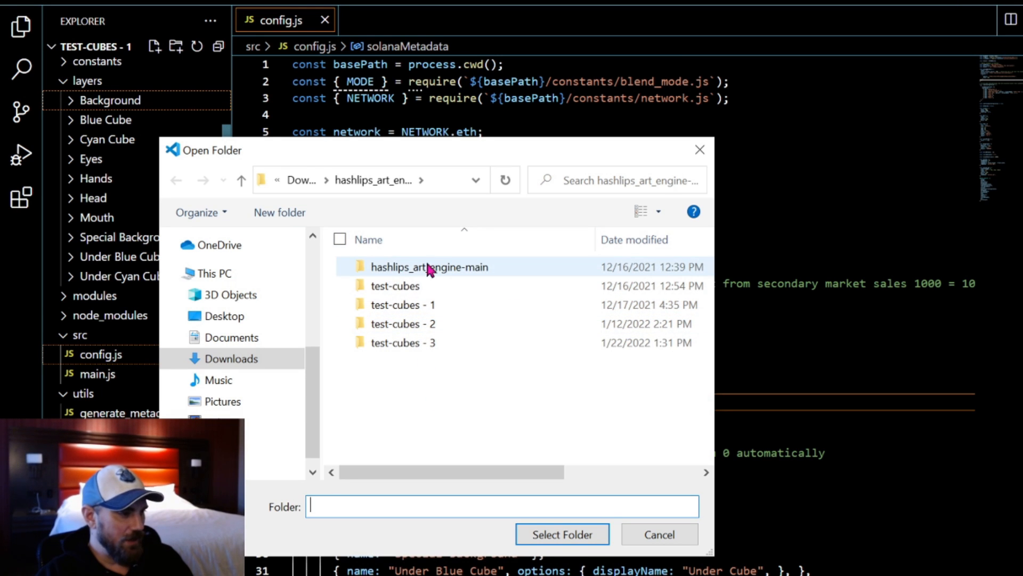
mouse_move(454, 275)
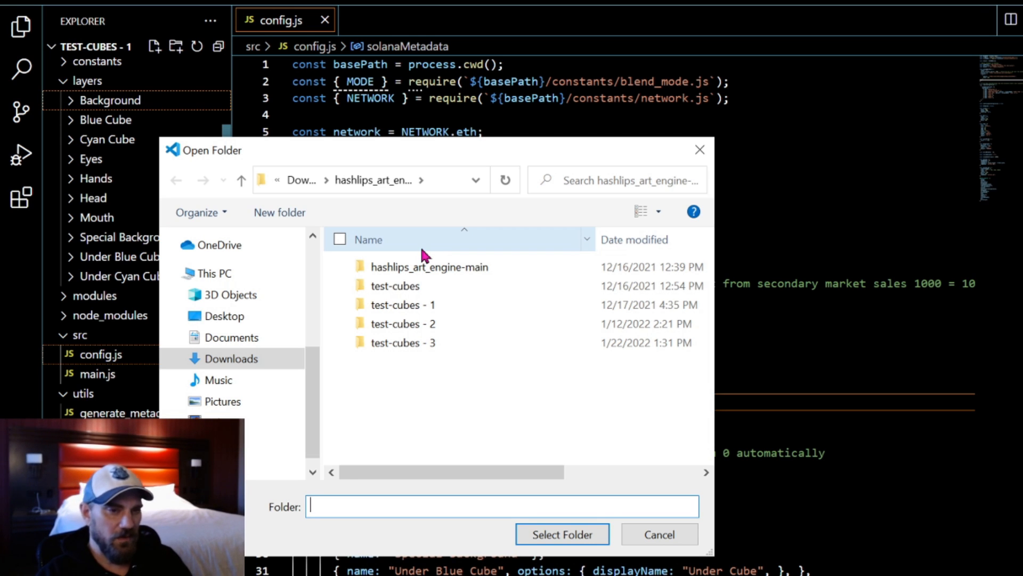
left_click(428, 266)
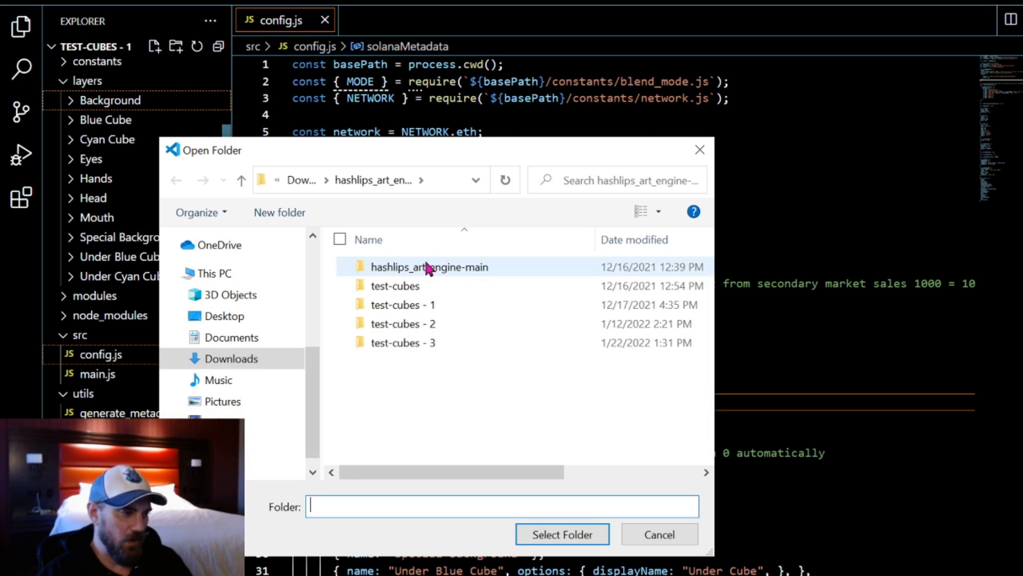
mouse_move(454, 277)
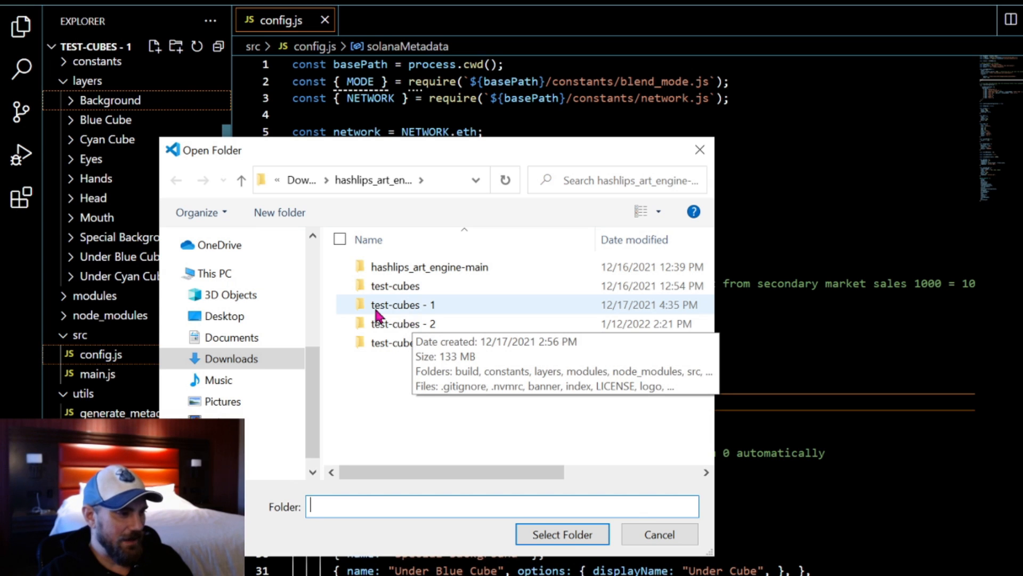
left_click(659, 534)
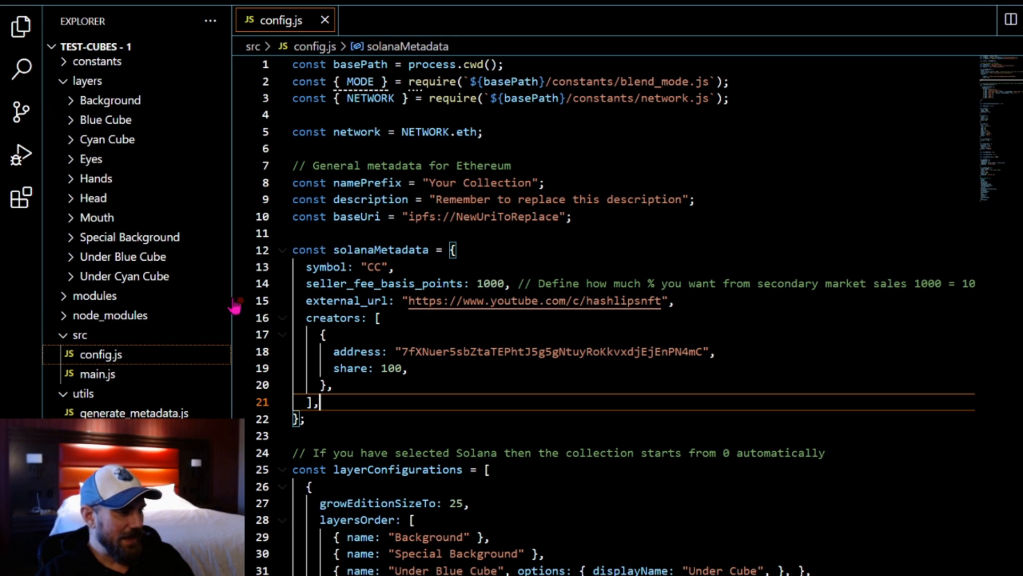
left_click(79, 335)
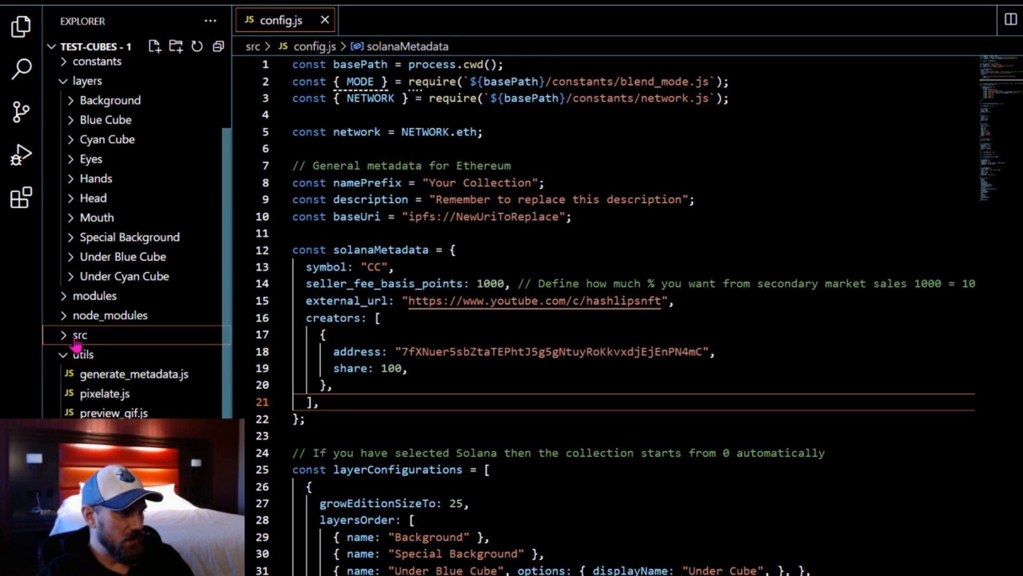
left_click(81, 335)
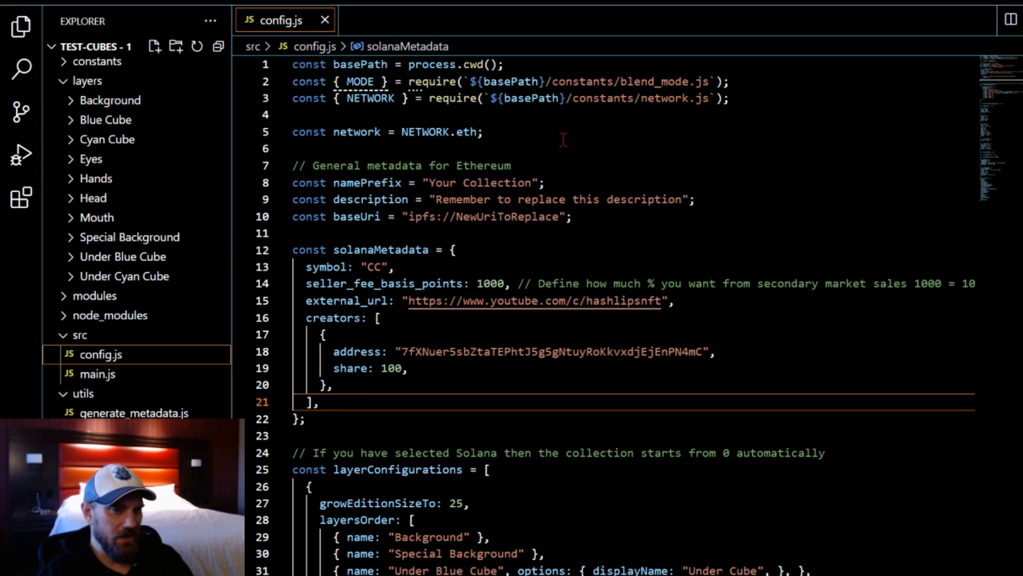
mouse_move(666, 126)
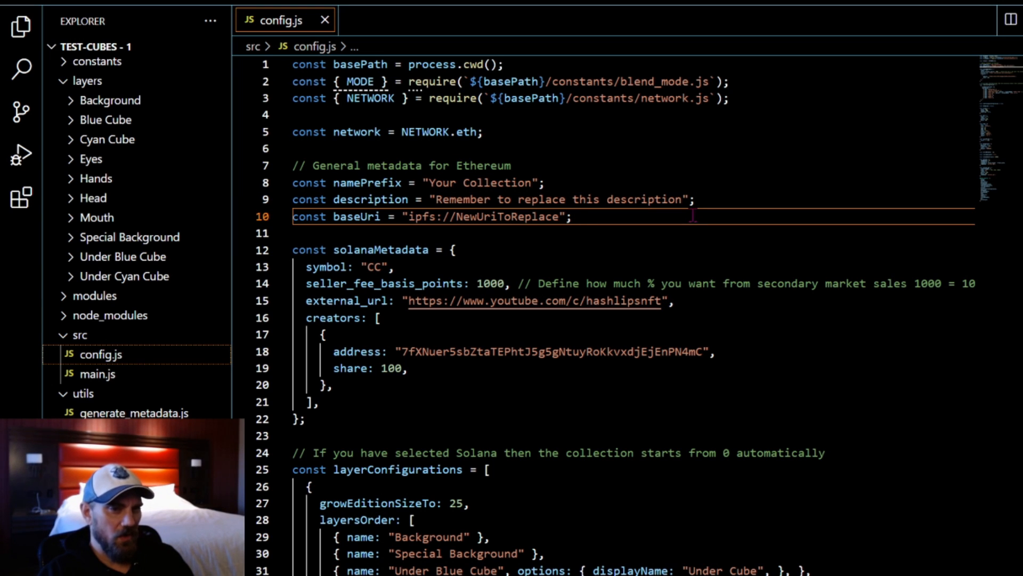
mouse_move(625, 166)
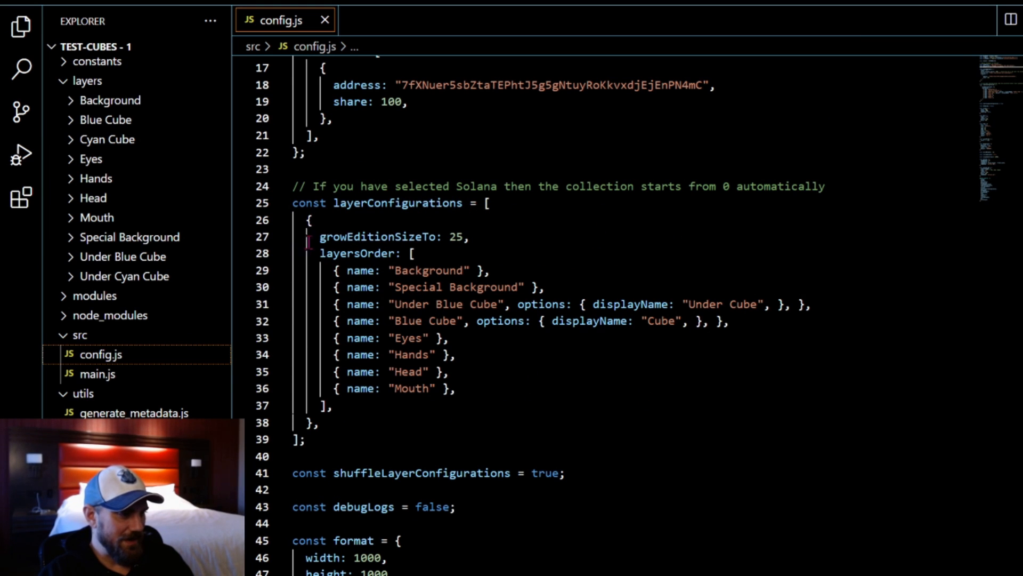
Step: Select the first layerConfigurations object, lines 26–38, in config.js
left_click(446, 237)
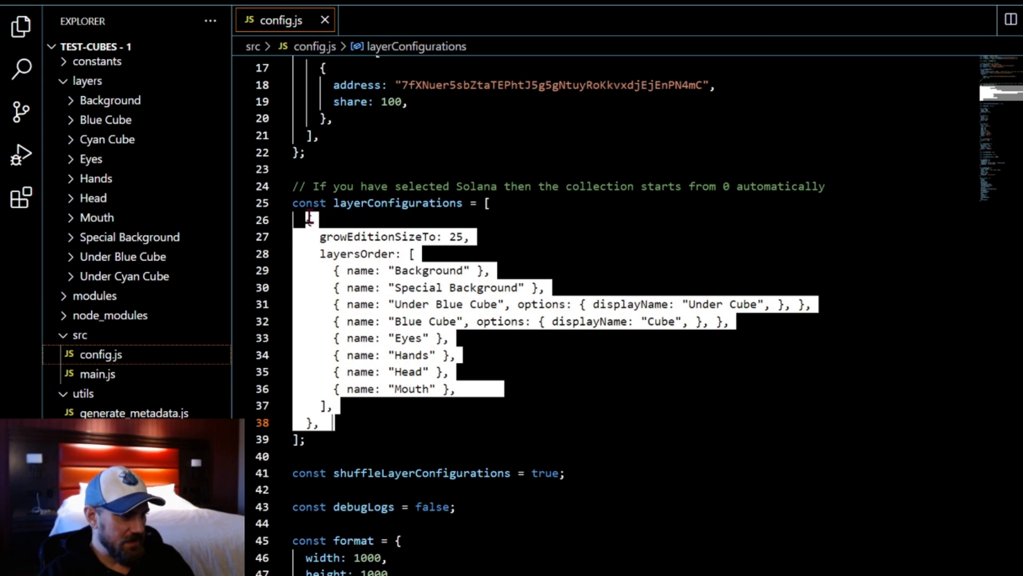
mouse_move(763, 342)
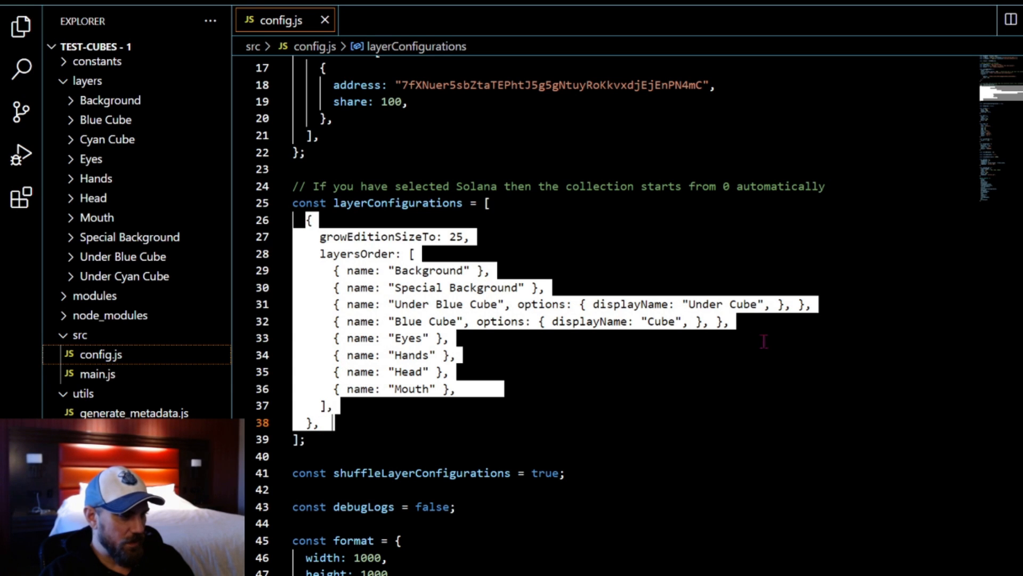
mouse_move(424, 376)
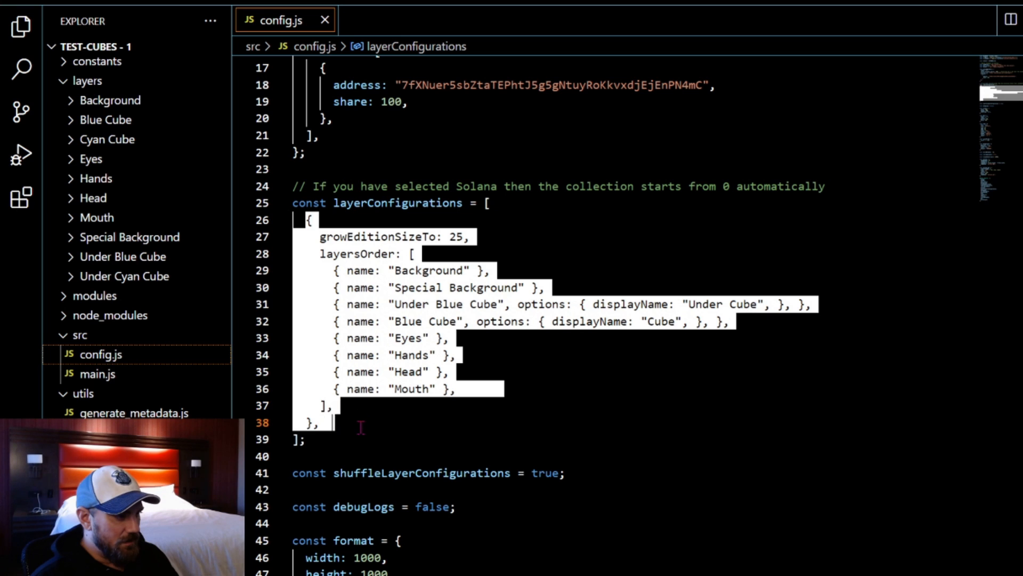
Step: Duplicate the selected layer configuration block right after line 38
right_click(333, 424)
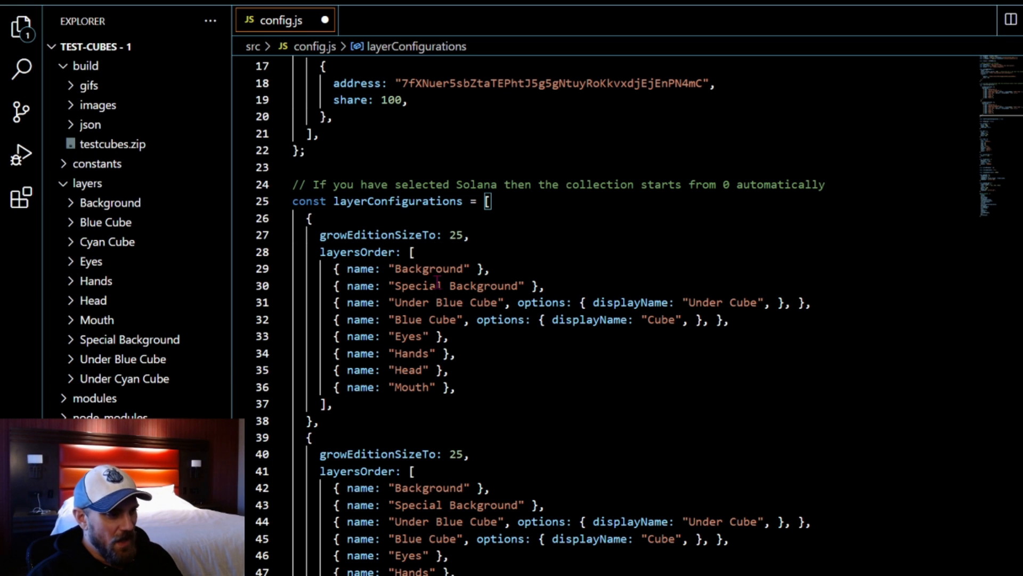
mouse_move(109, 230)
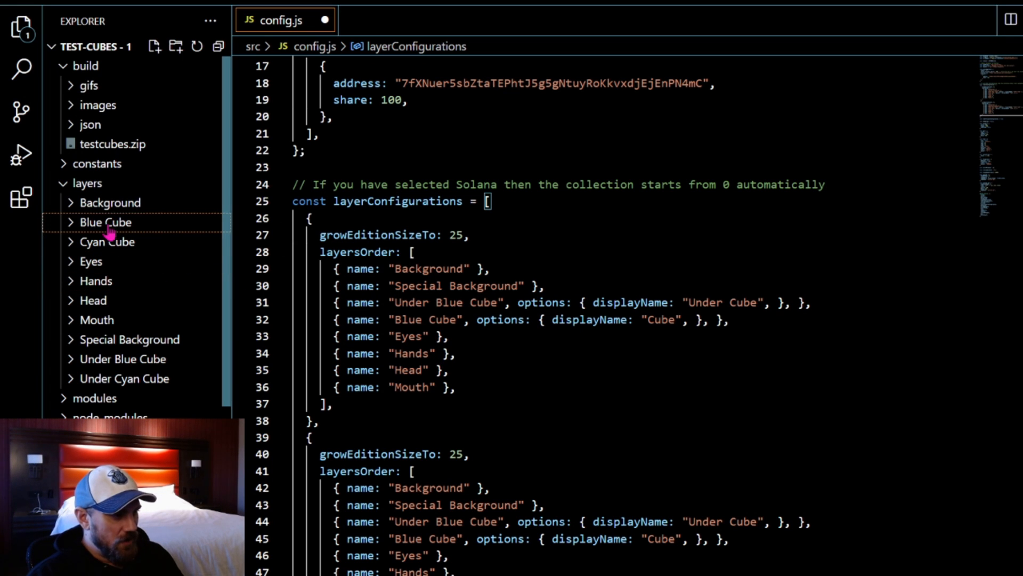
Step: Rename the second block's cube layers to Under CyanCube and Cyan Cube
left_click(447, 369)
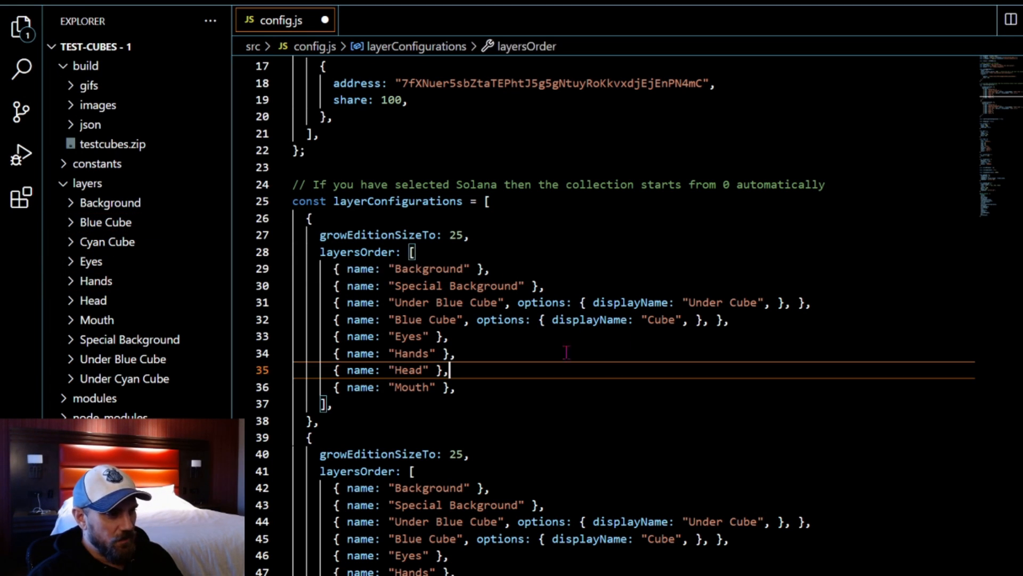
mouse_move(438, 320)
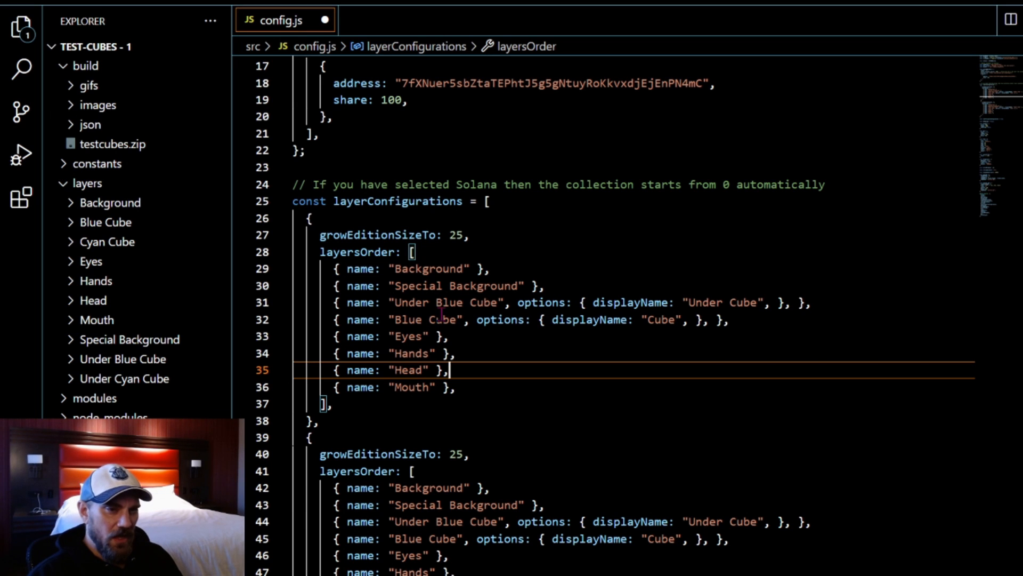
mouse_move(505, 336)
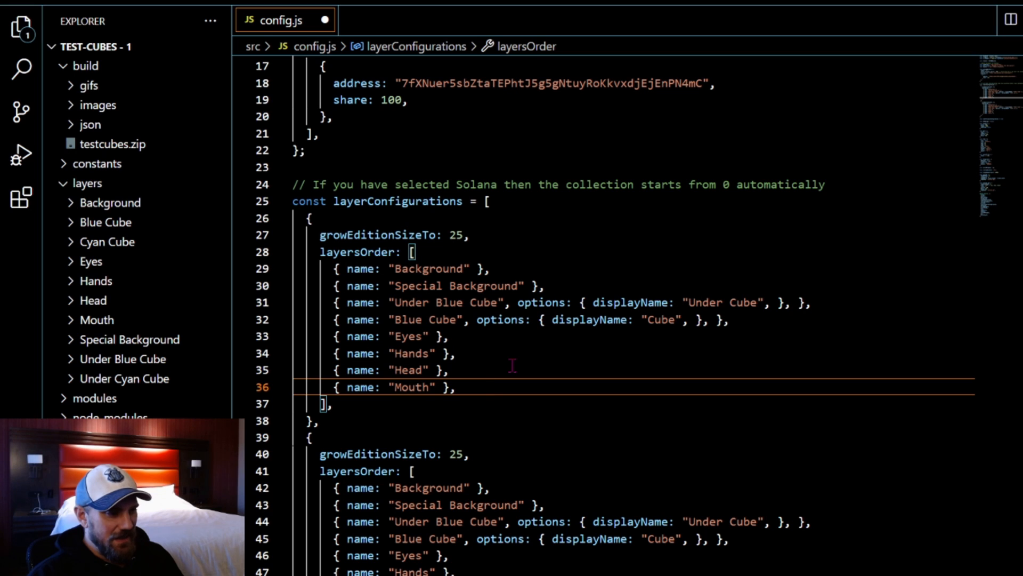
mouse_move(623, 303)
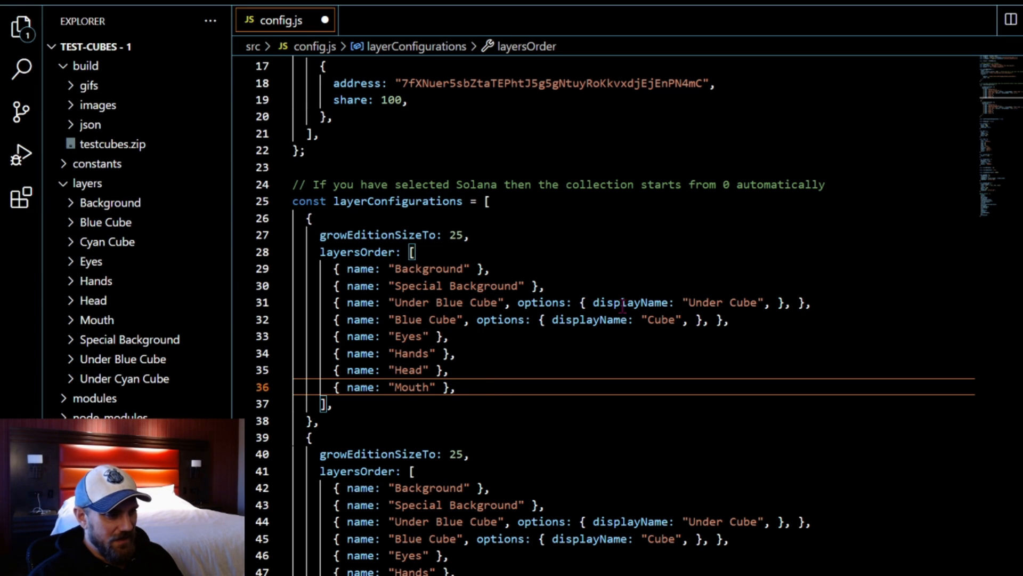
mouse_move(633, 307)
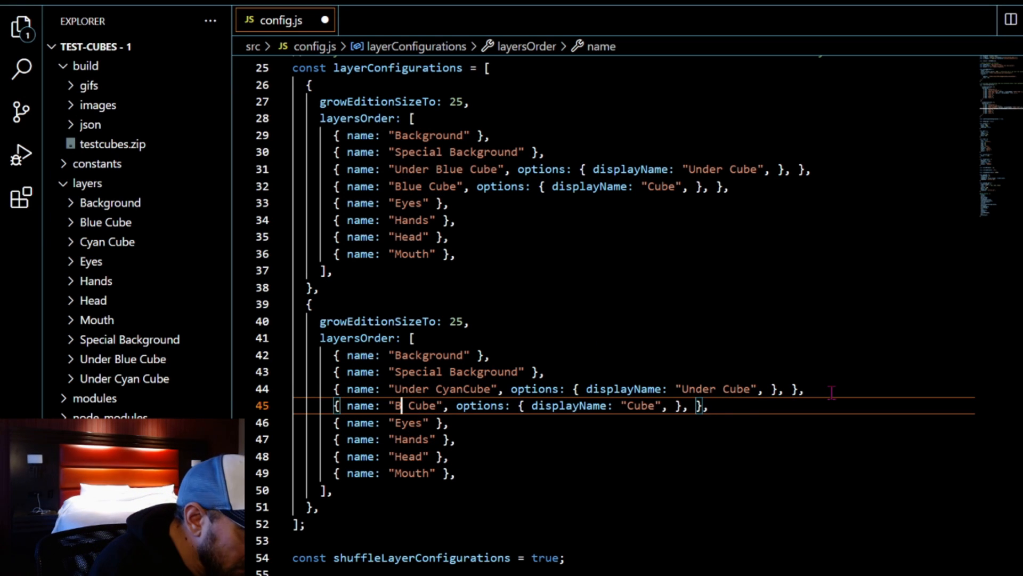
type("yan")
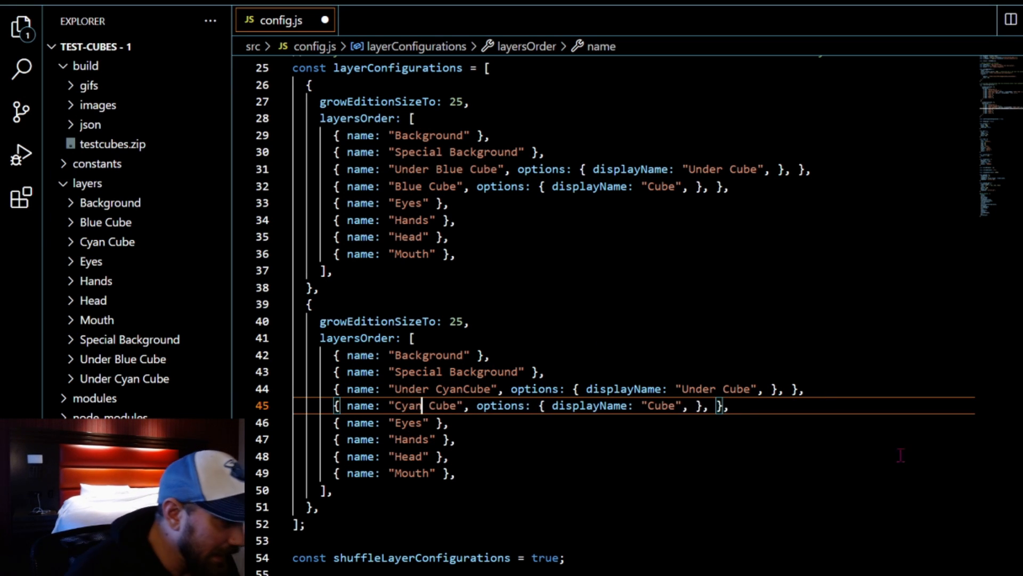
mouse_move(447, 414)
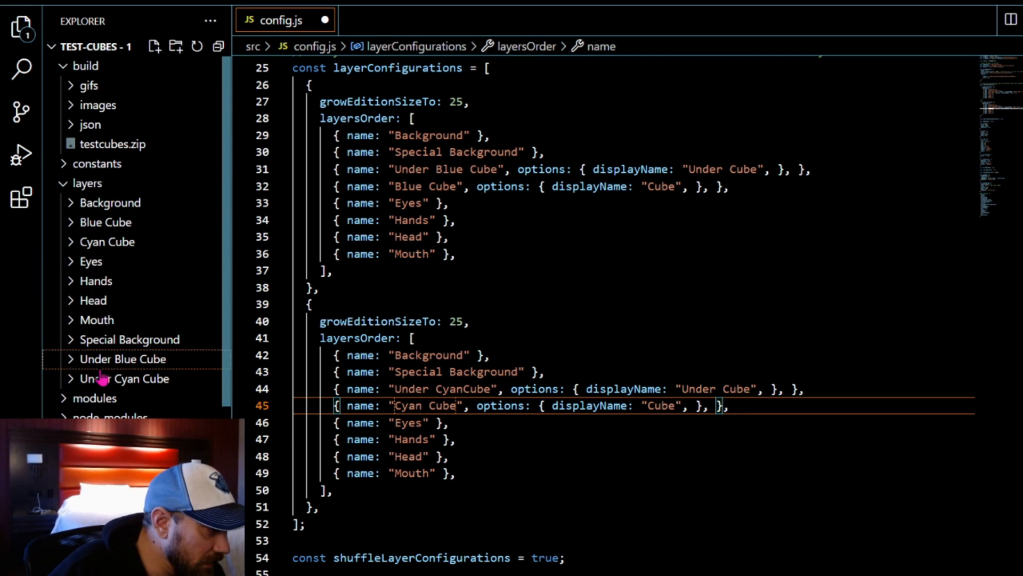
Step: Preview the Blue#1.png cube image from the layers folder, then collapse the folders
left_click(106, 240)
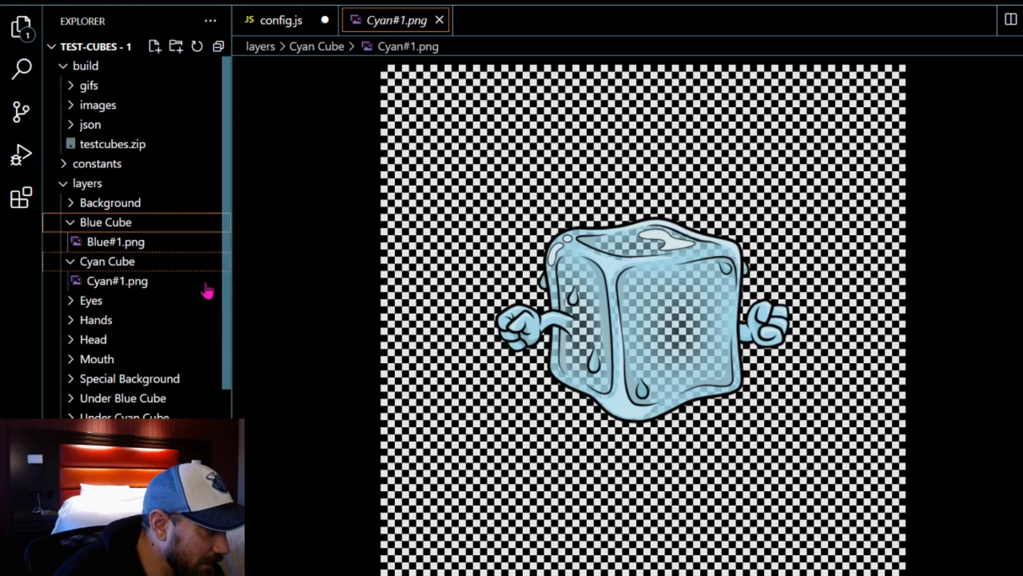
left_click(112, 242)
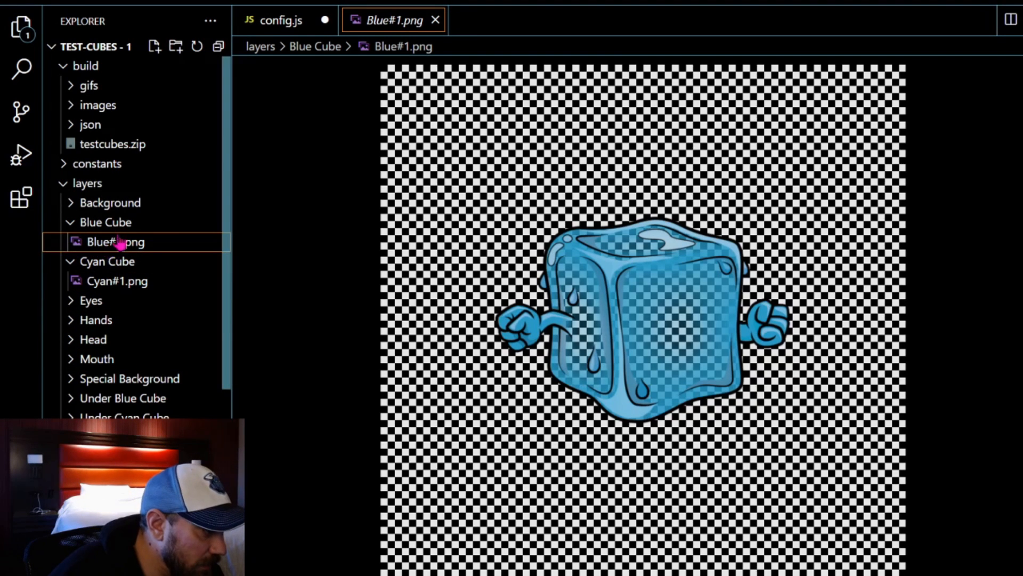
left_click(104, 221)
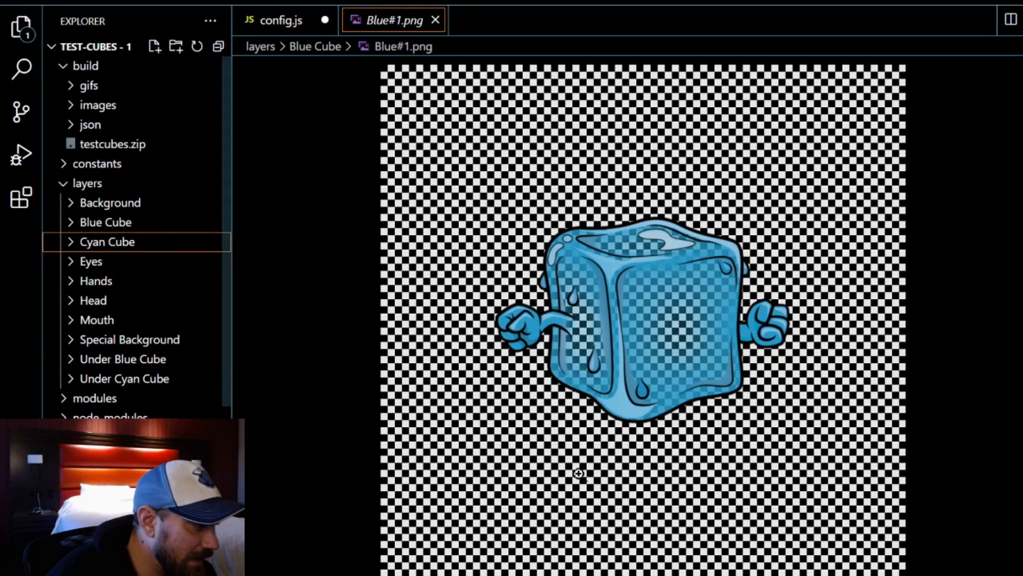
mouse_move(165, 261)
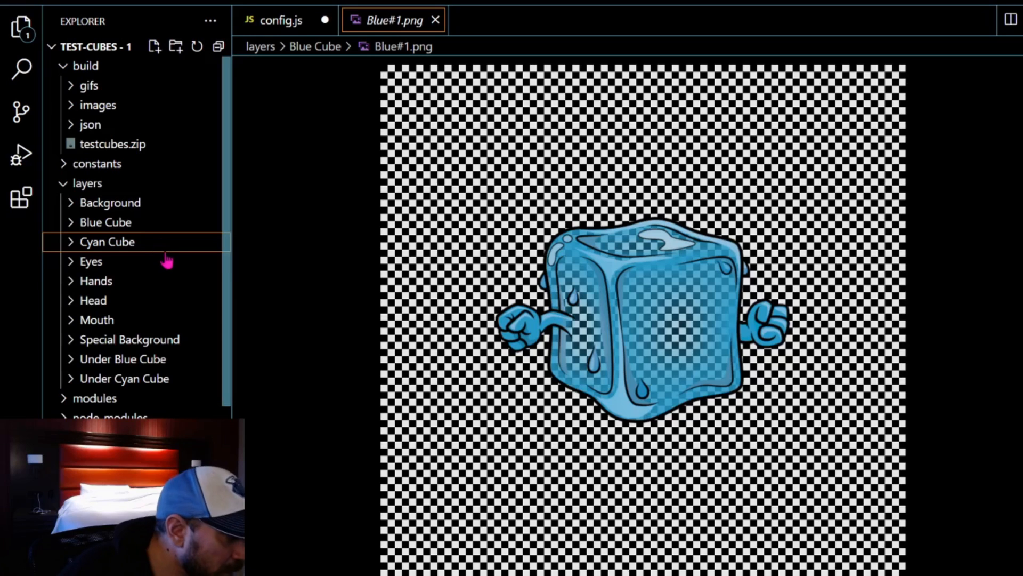
left_click(281, 20)
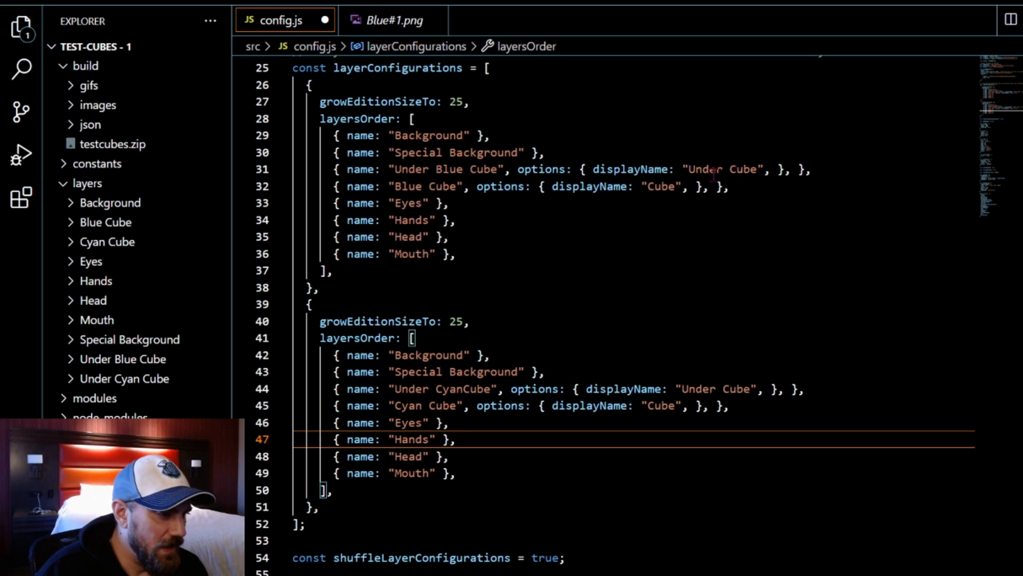
mouse_move(647, 209)
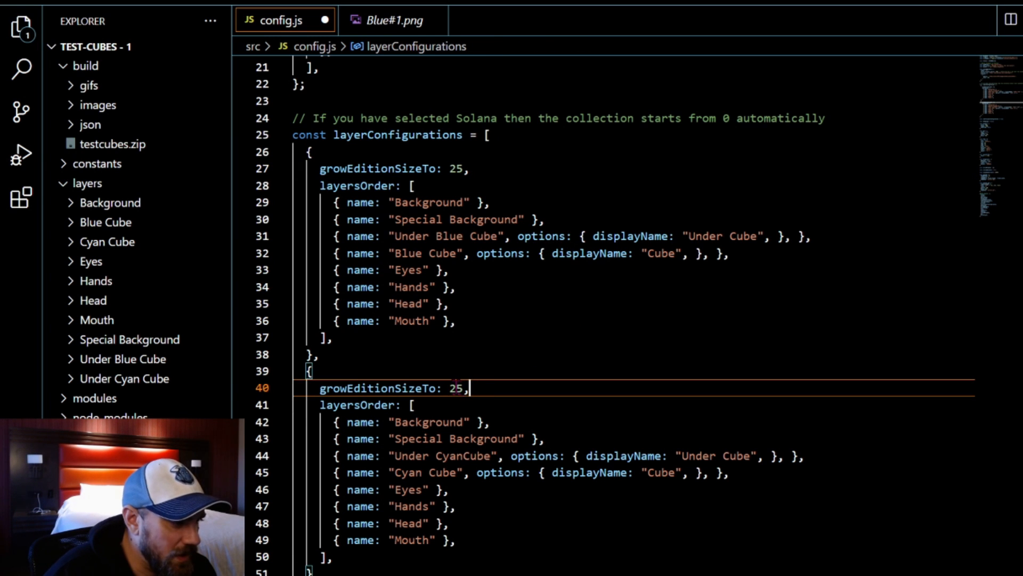
Step: Change the second block's growEditionSizeTo from 25 to 50
left_click(459, 388)
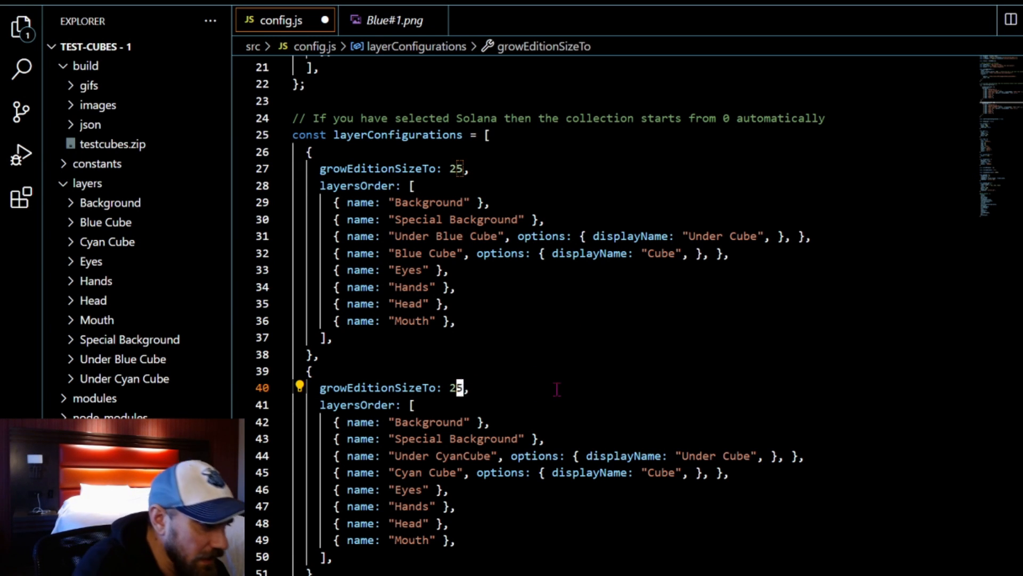
type("0")
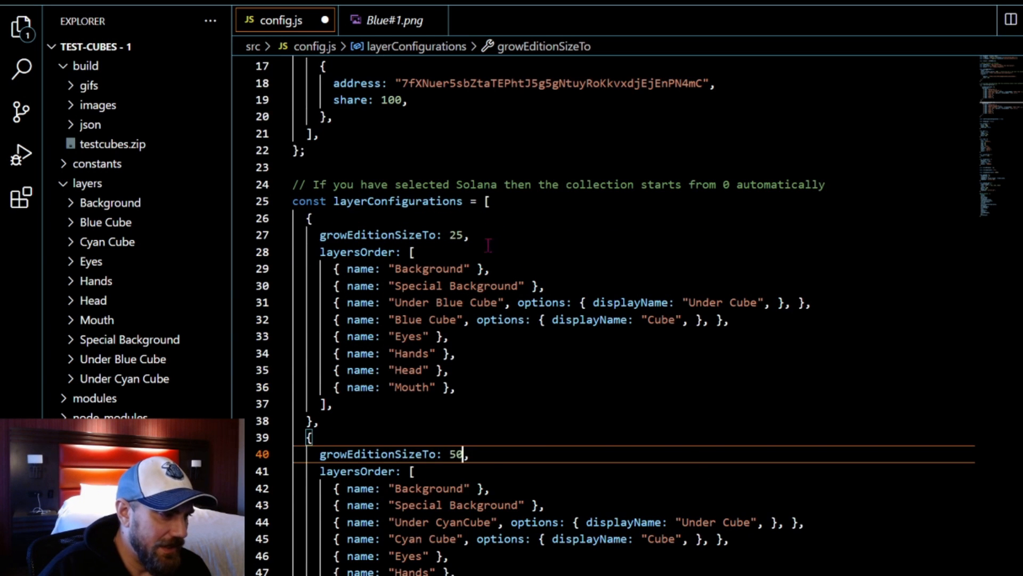
scroll("down", 3)
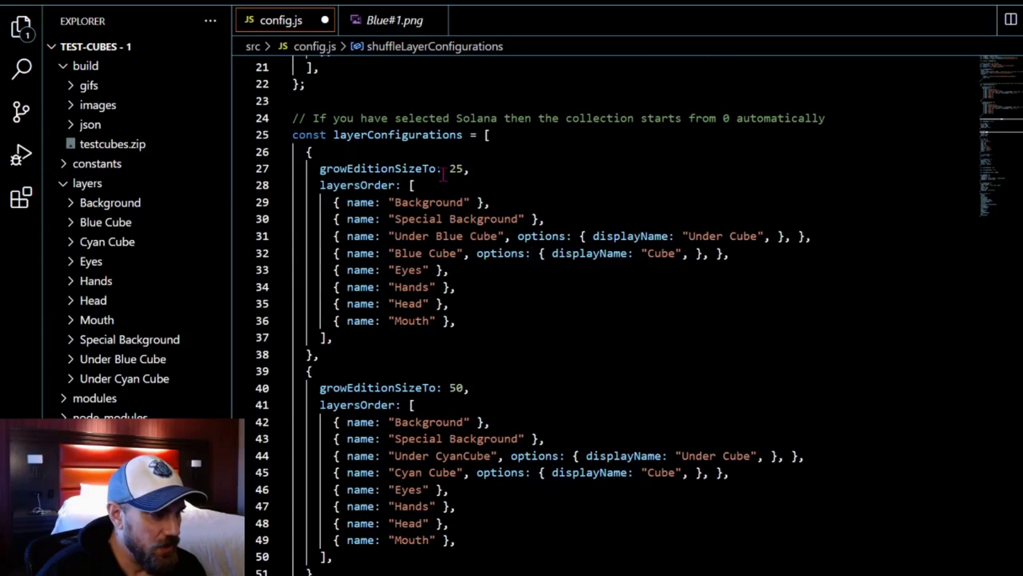
mouse_move(459, 344)
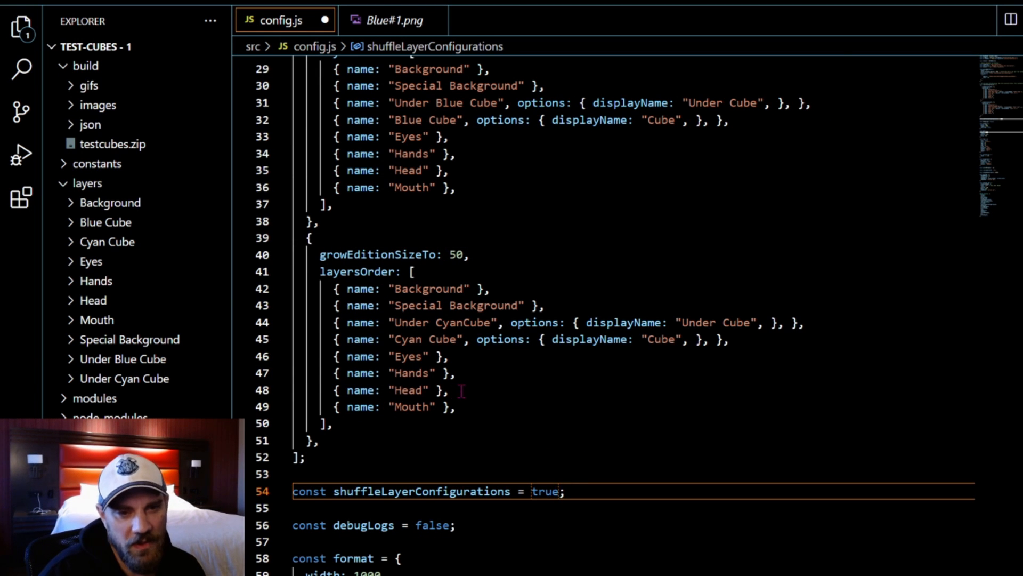
mouse_move(500, 340)
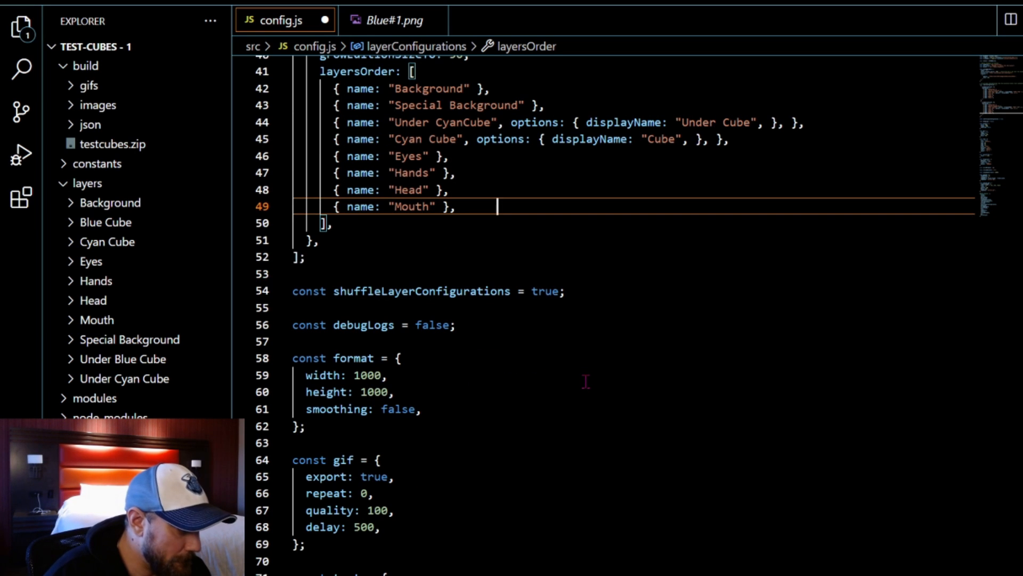
mouse_move(454, 428)
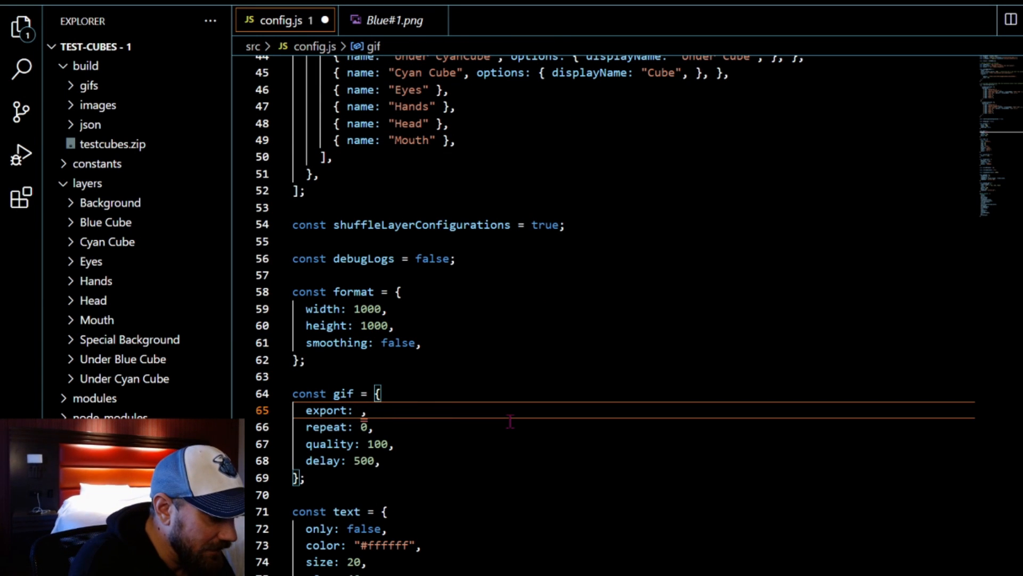
Step: Set gif export to false, confirm shuffleLayerConfigurations is true, and save config.js
type("false")
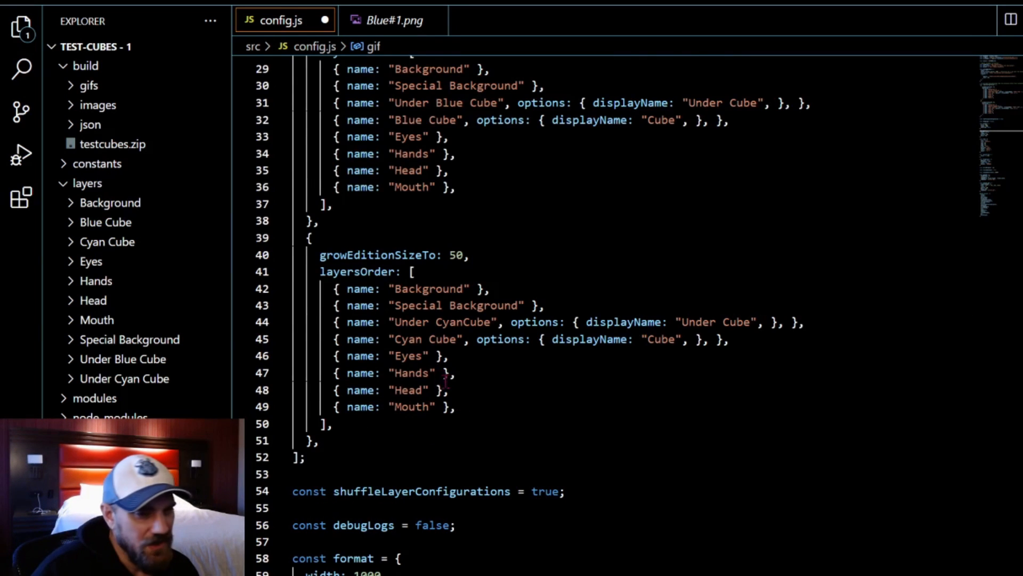
scroll("down", 3)
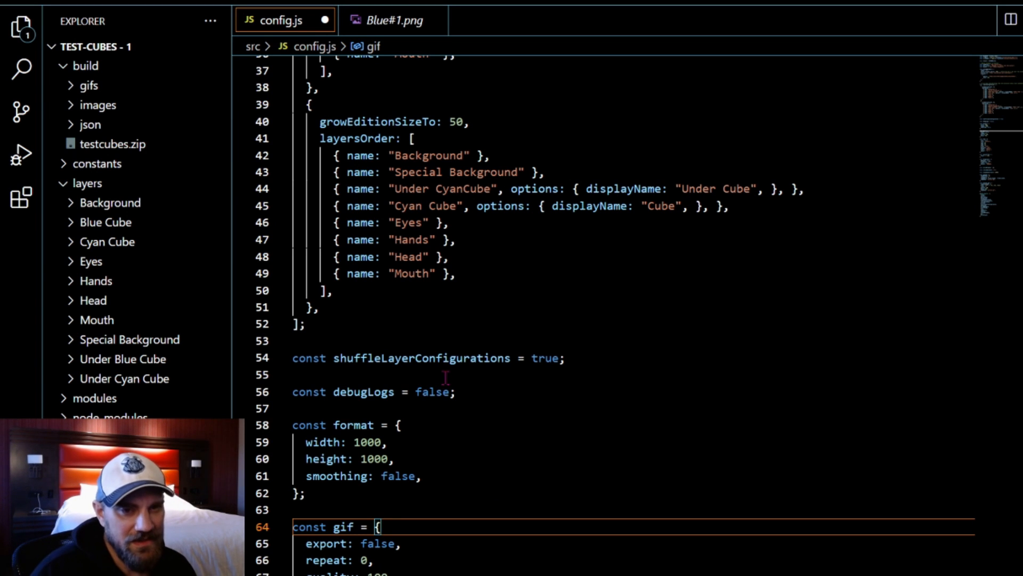
mouse_move(439, 358)
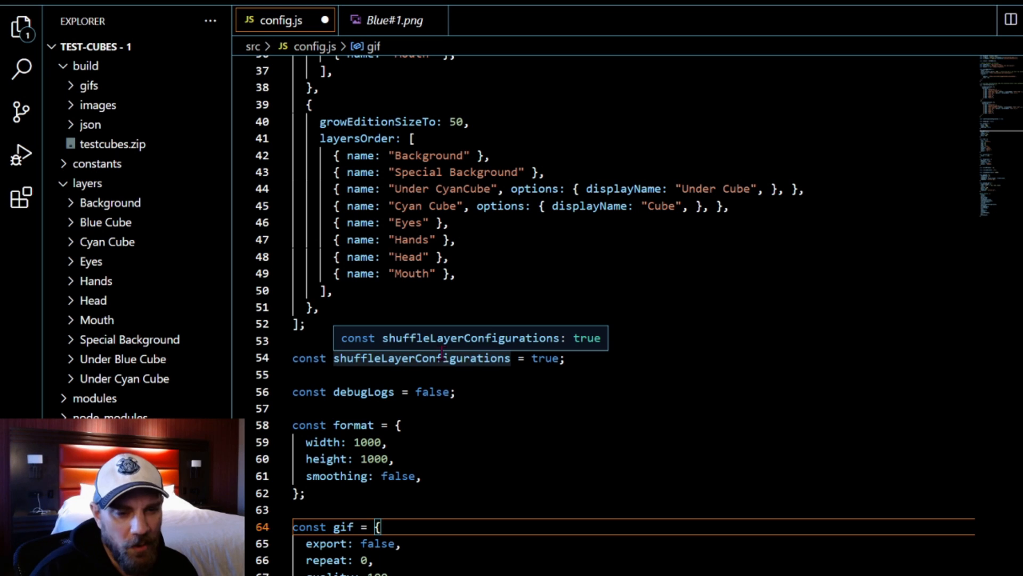
mouse_move(429, 286)
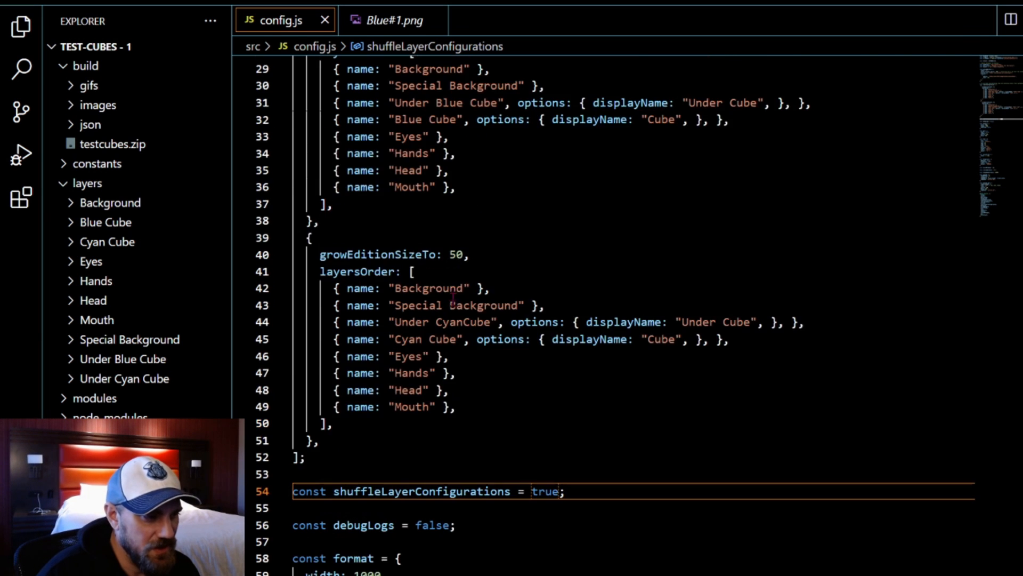
scroll("down", 3)
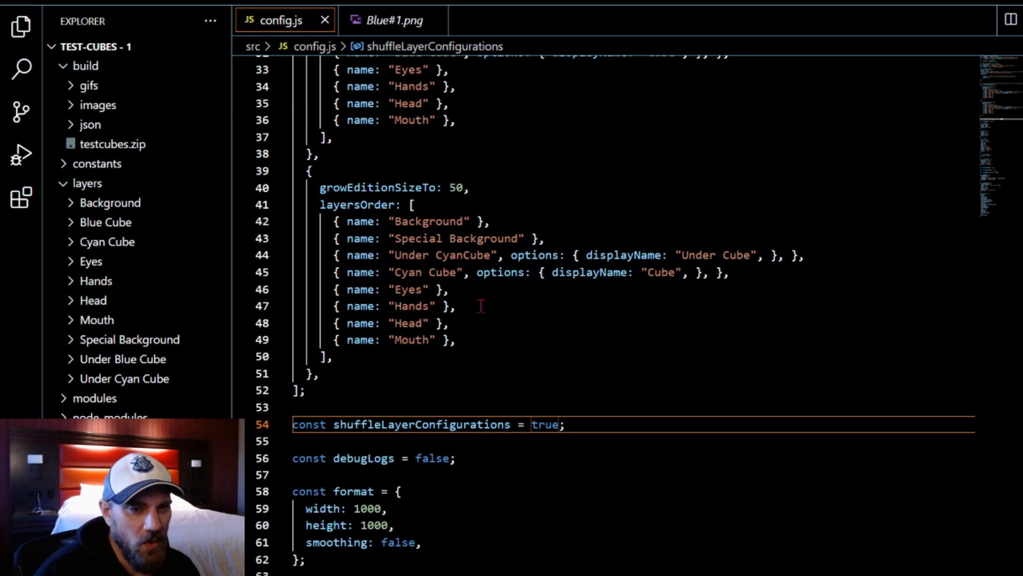
scroll("down", 3)
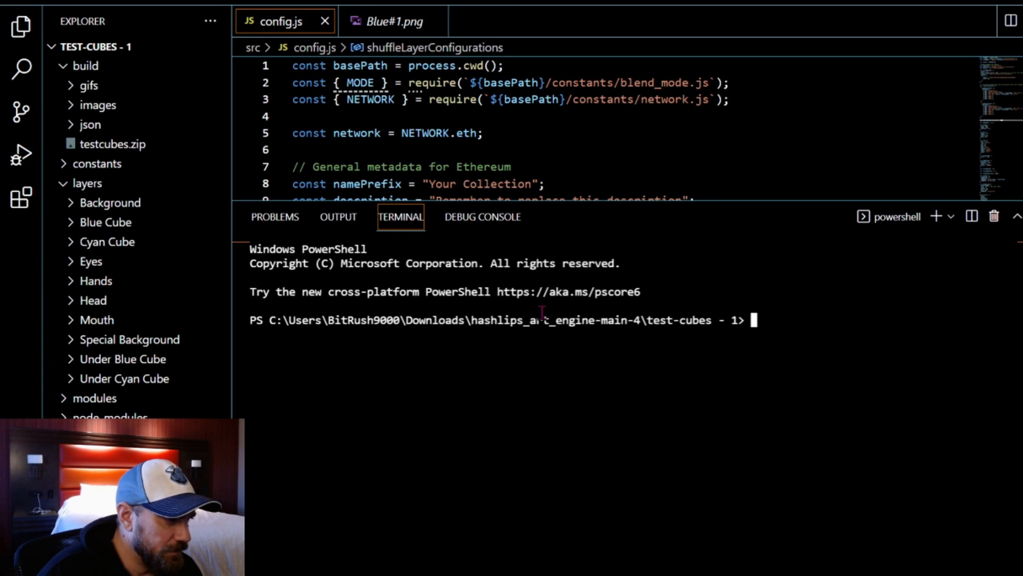
Step: Run npm run build in the terminal to generate the 50 cube editions with DNA hashes
type("npm run rarity")
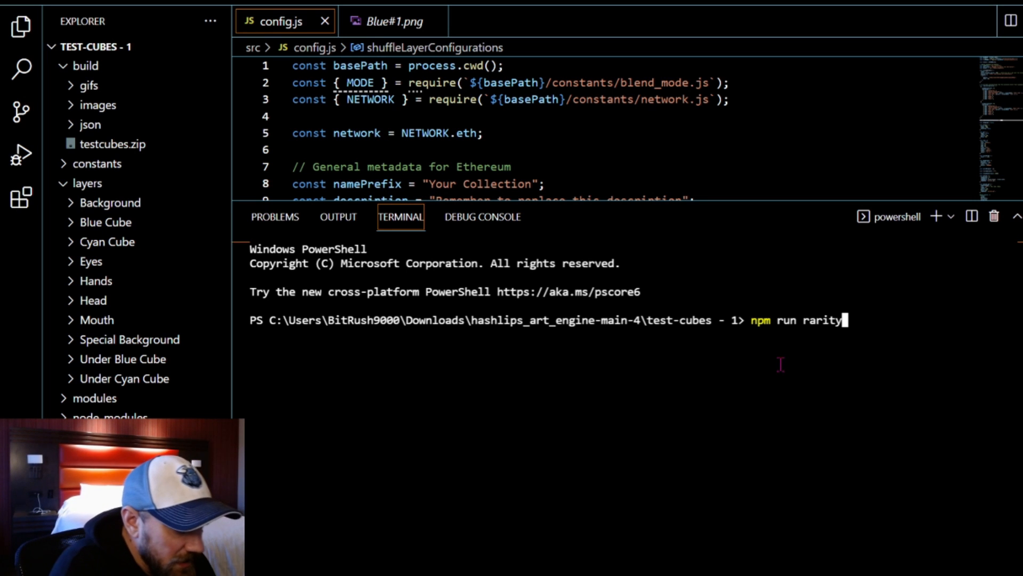
mouse_move(826, 360)
type("bu")
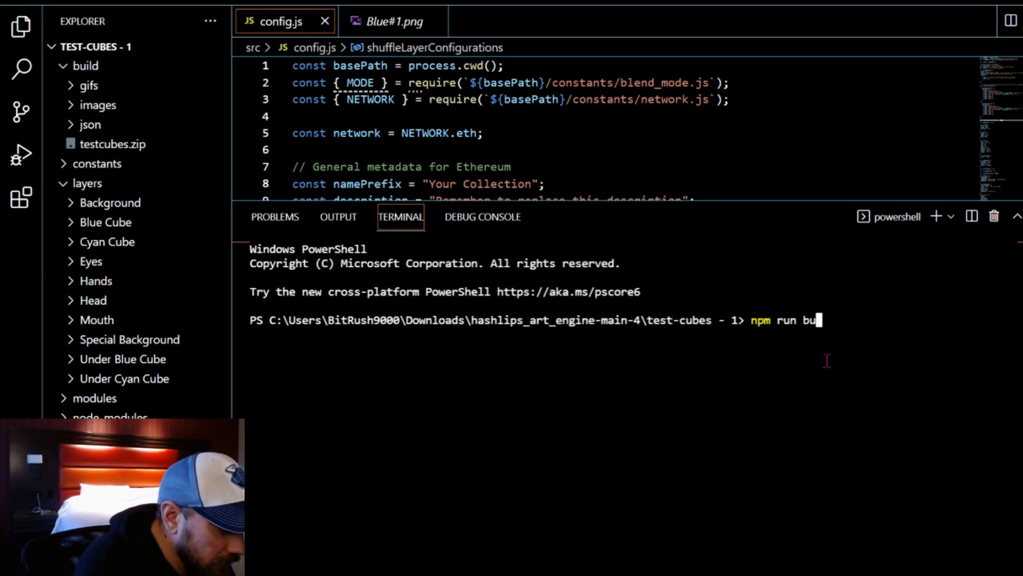
type("ild")
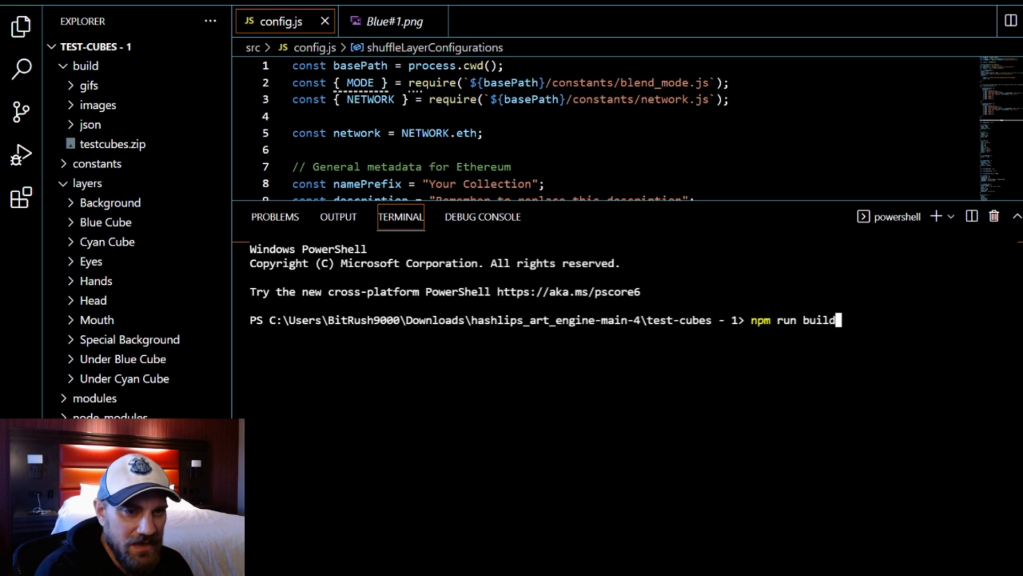
key("Enter")
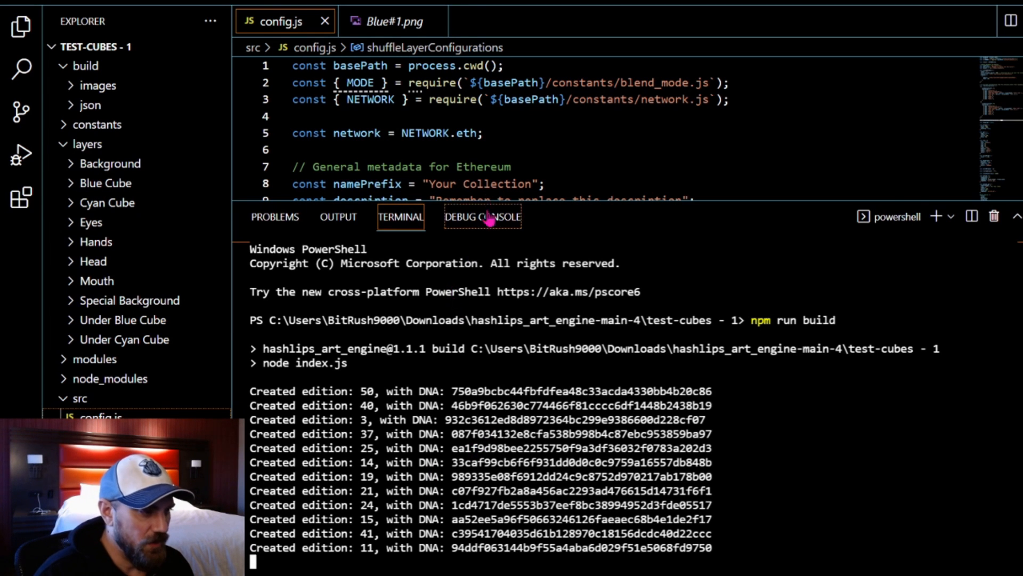
scroll("down", 3)
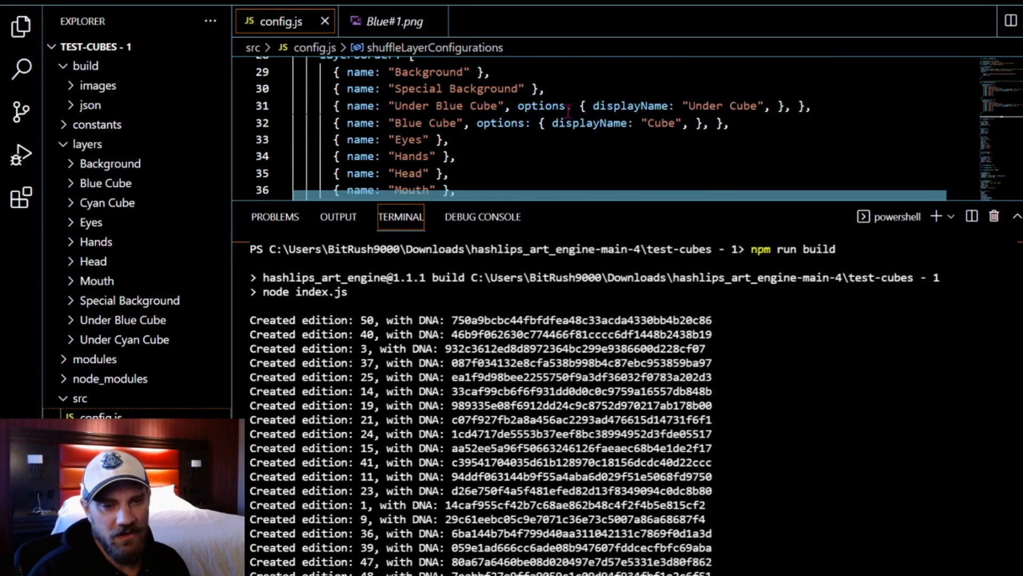
scroll("down", 3)
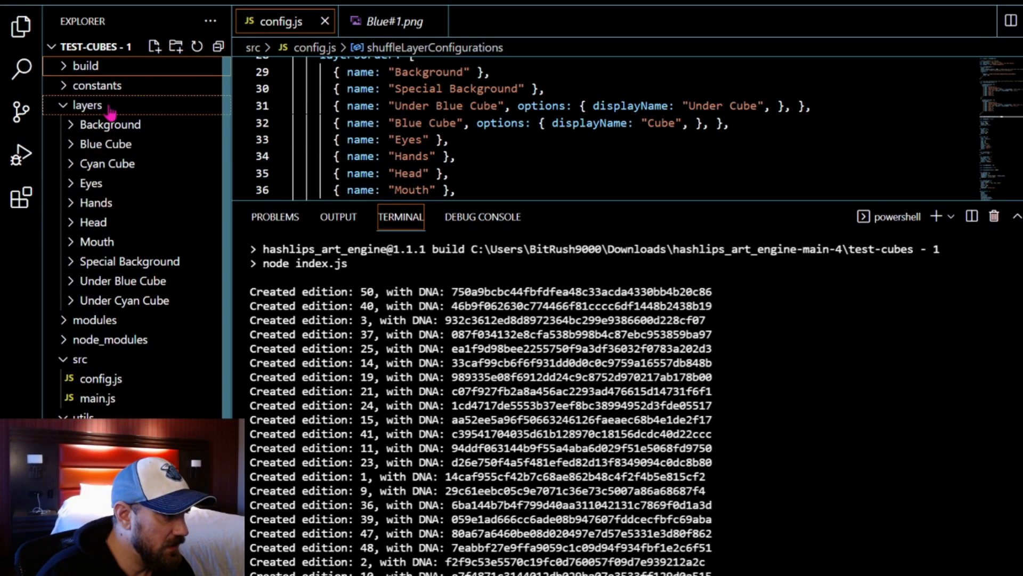
Step: Expand build > images and preview generated 9.png, 14.png and 25.png
left_click(80, 66)
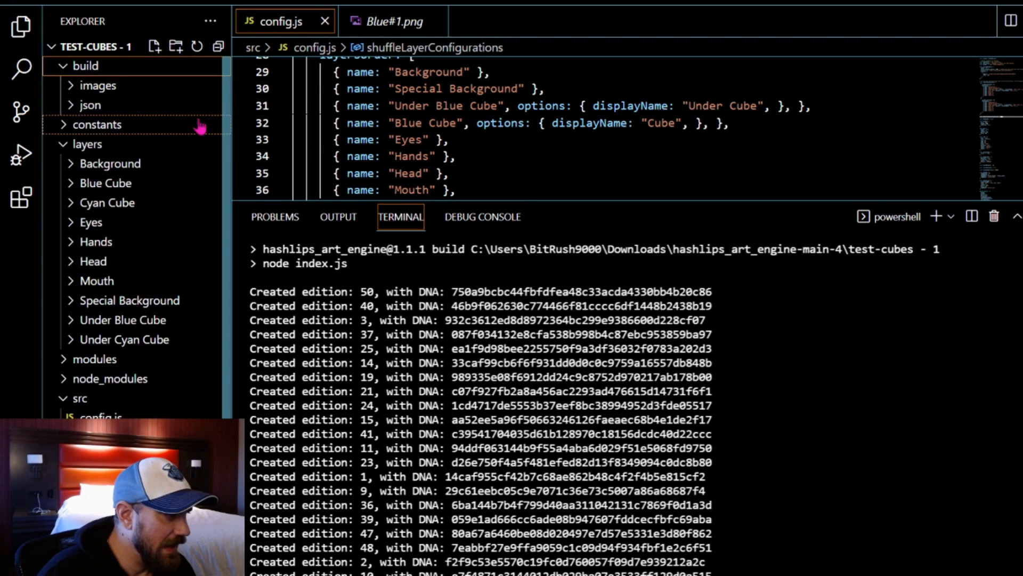
left_click(94, 85)
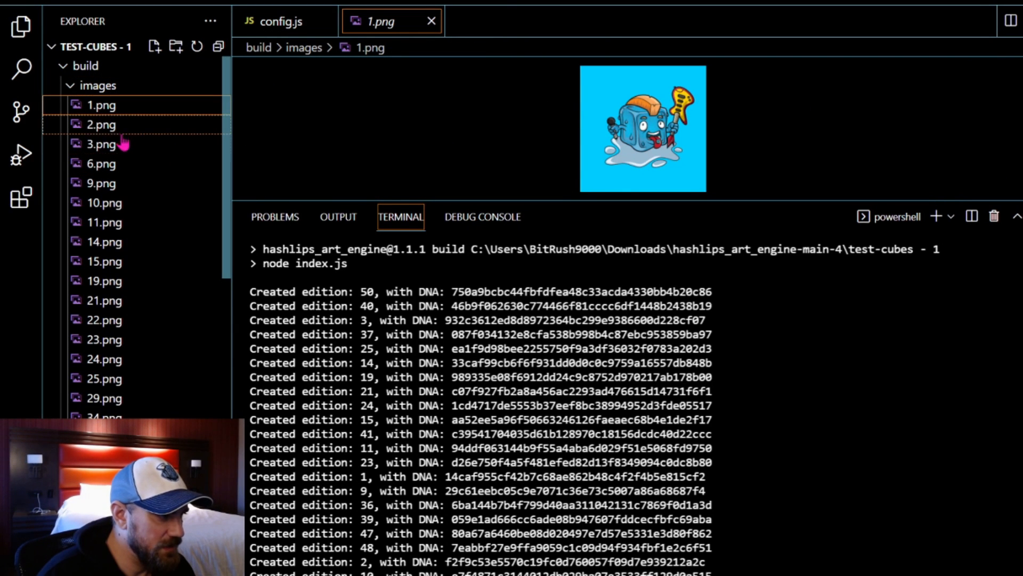
left_click(96, 183)
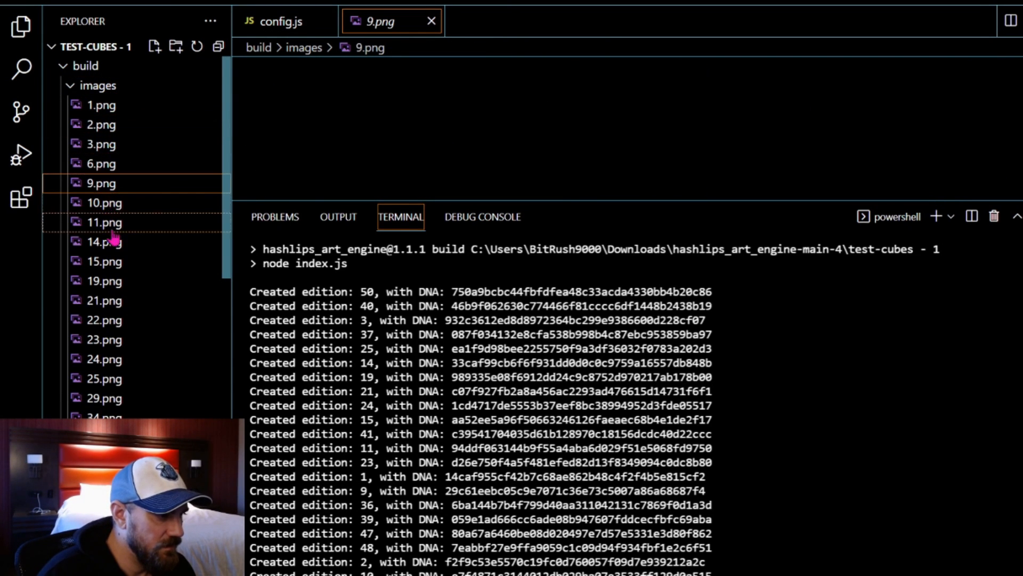
left_click(100, 242)
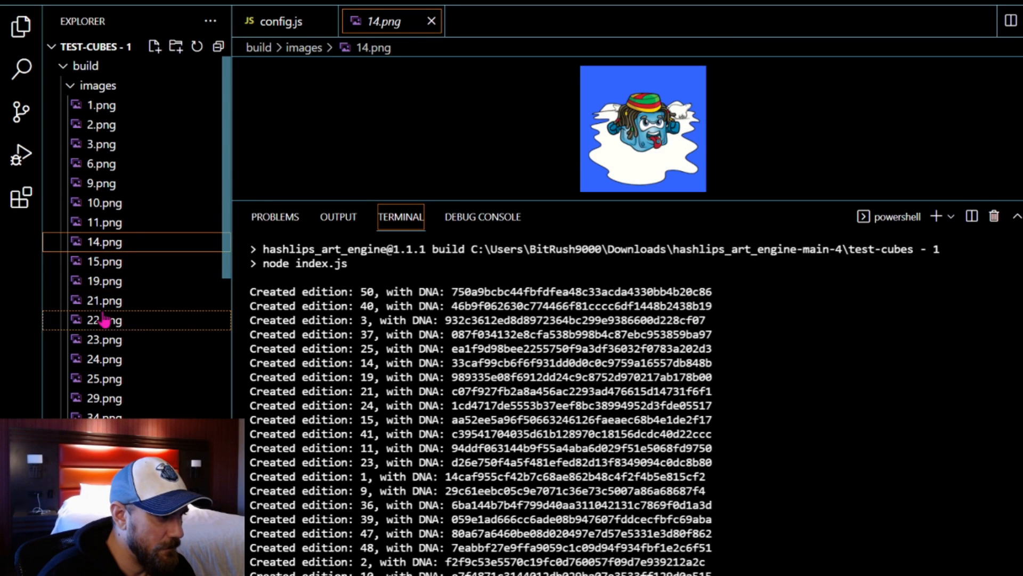
left_click(100, 378)
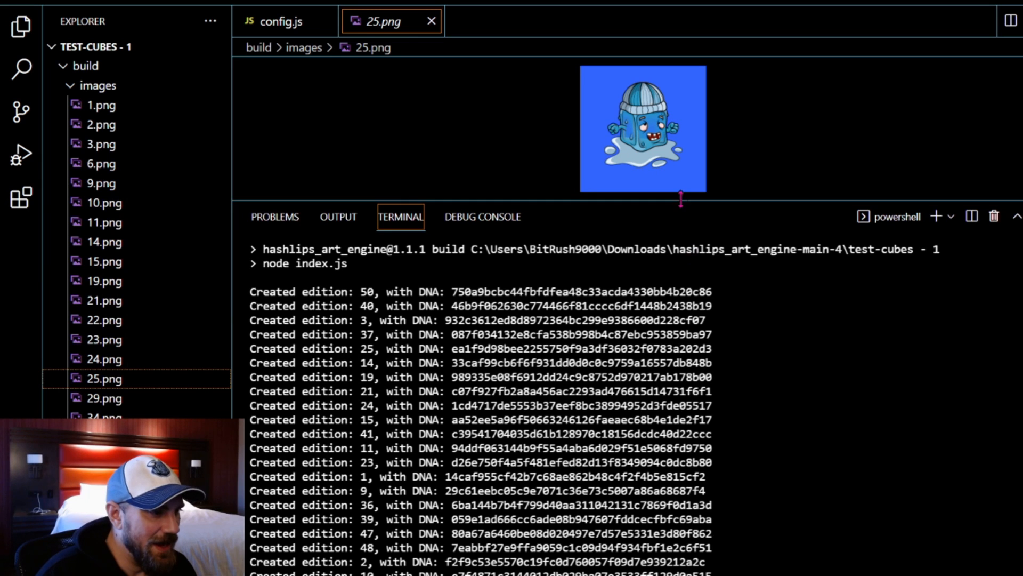
Step: Enlarge the preview pane and open 19.png, the blue cube on skis
left_click_drag(681, 200, 664, 386)
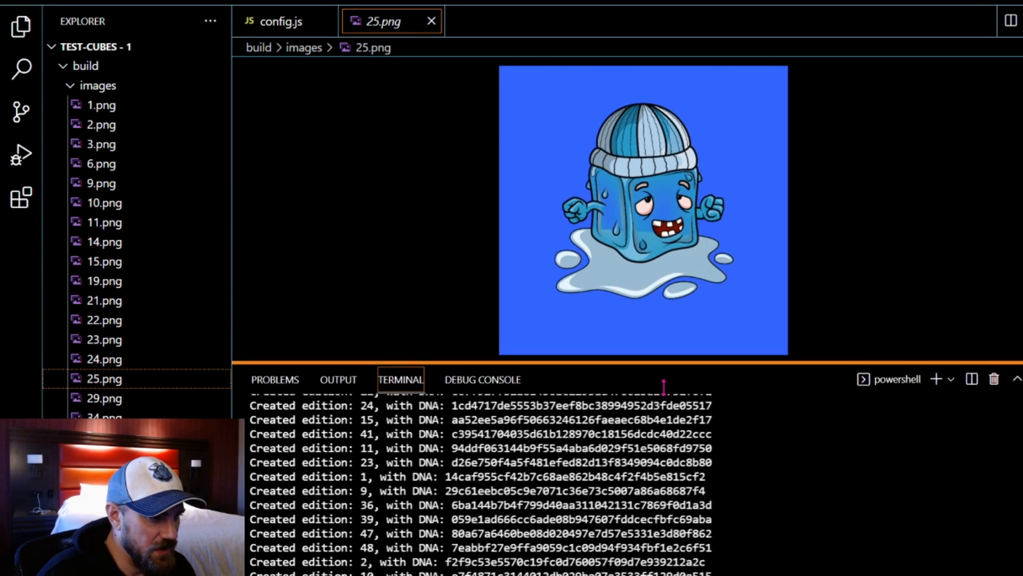
left_click(103, 281)
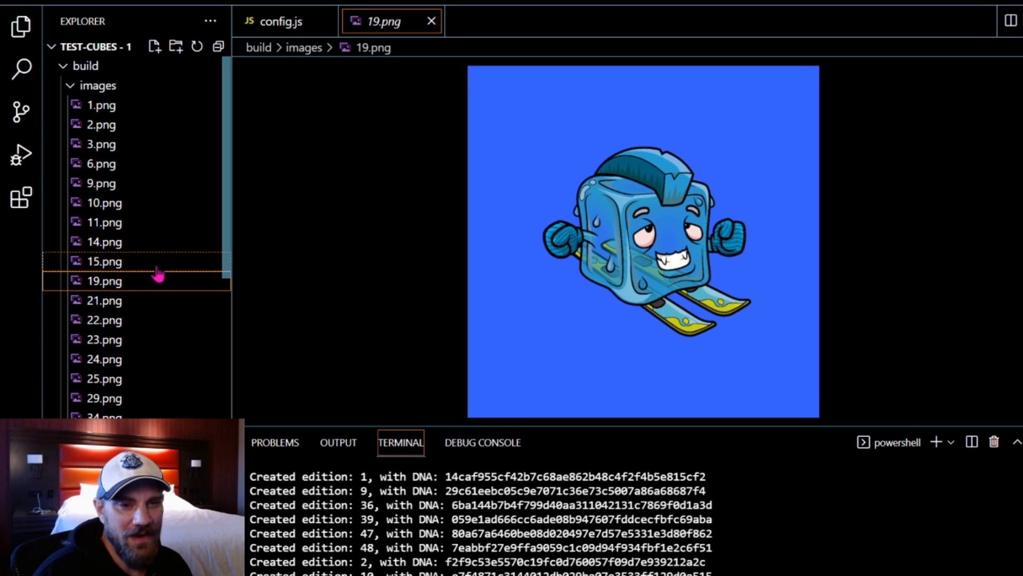
mouse_move(112, 285)
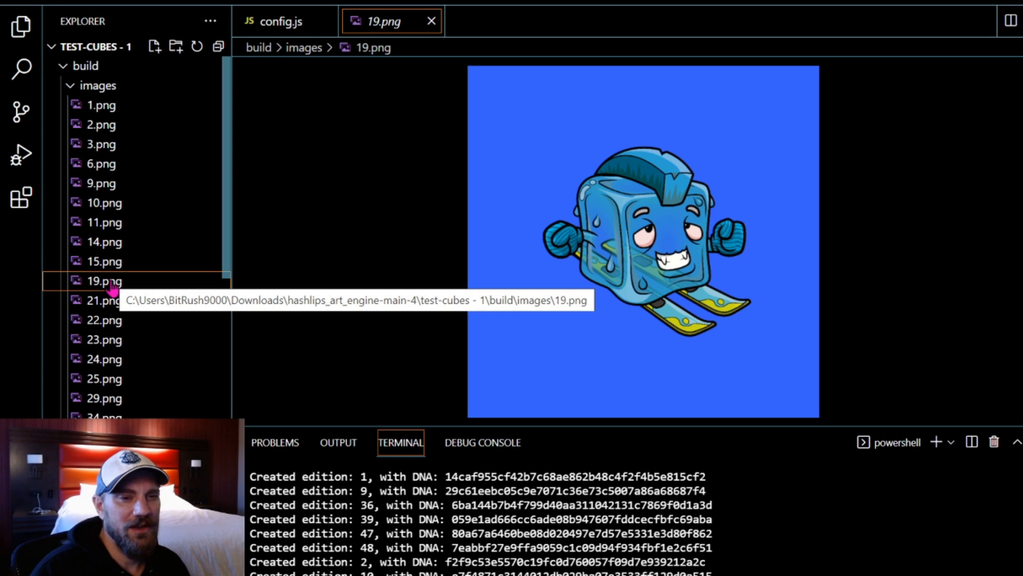
mouse_move(112, 300)
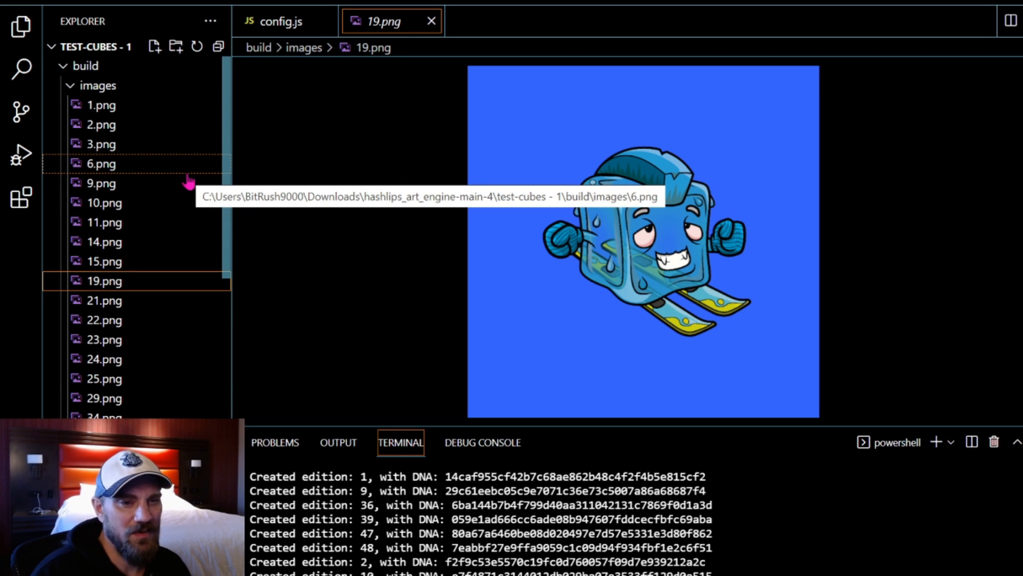
mouse_move(244, 205)
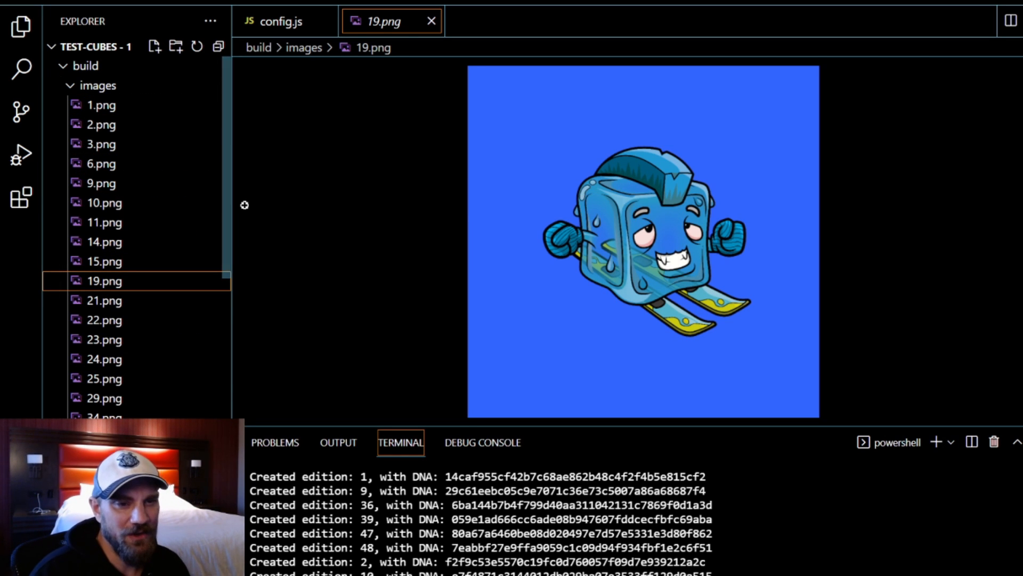